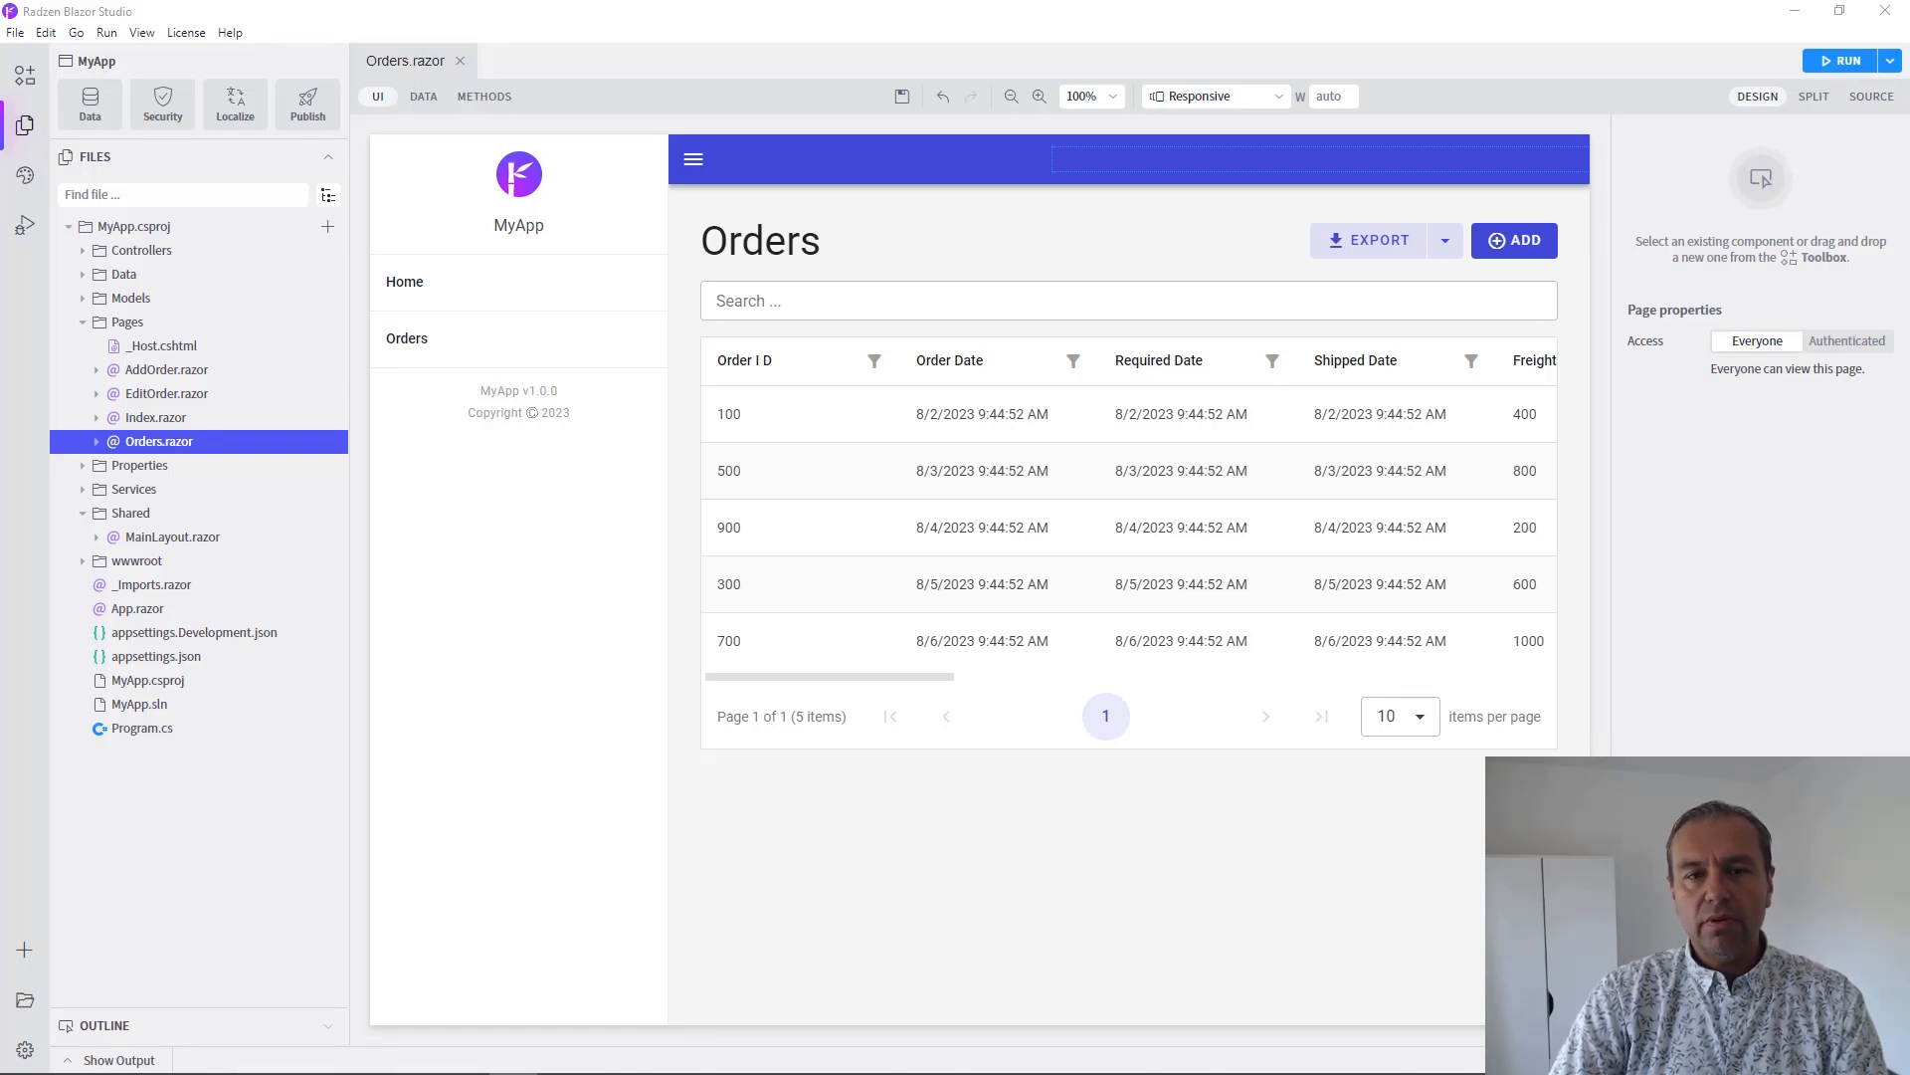
mouse_move(1460, 867)
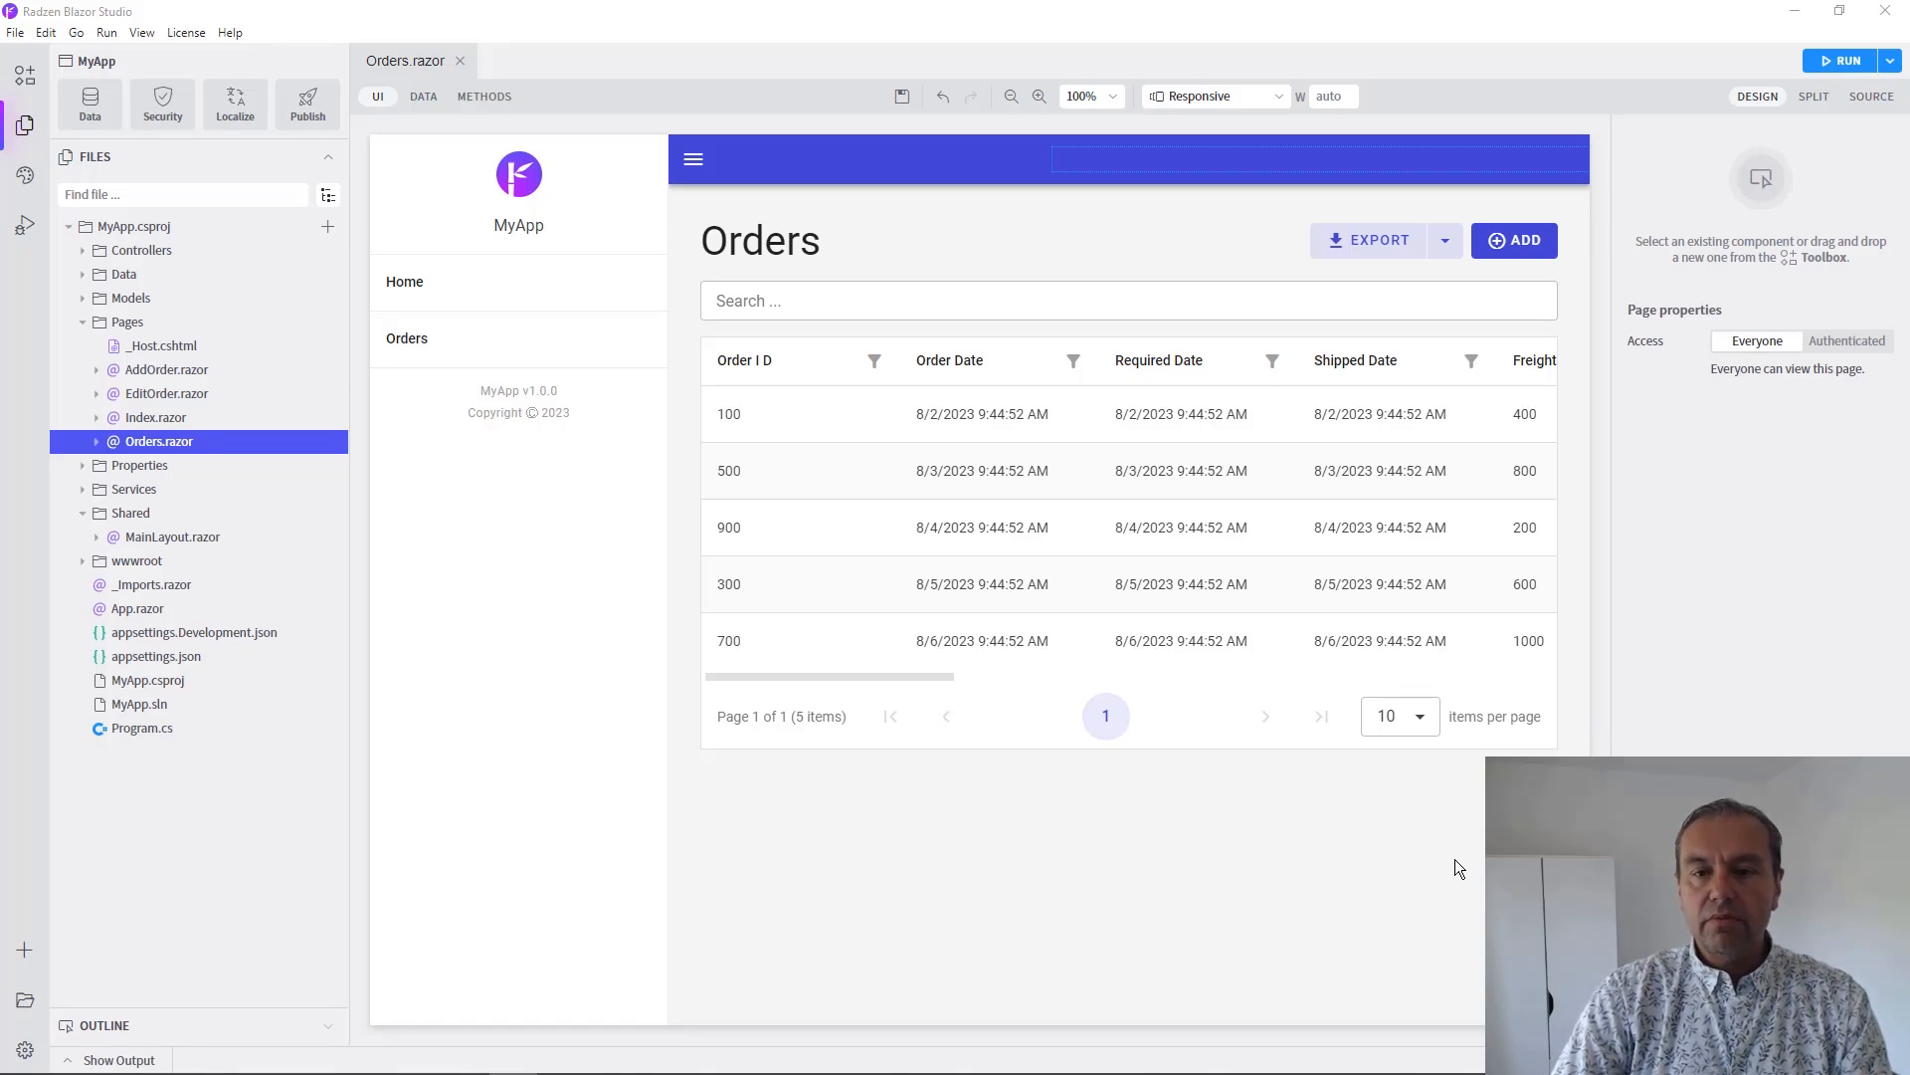
mouse_move(1325, 812)
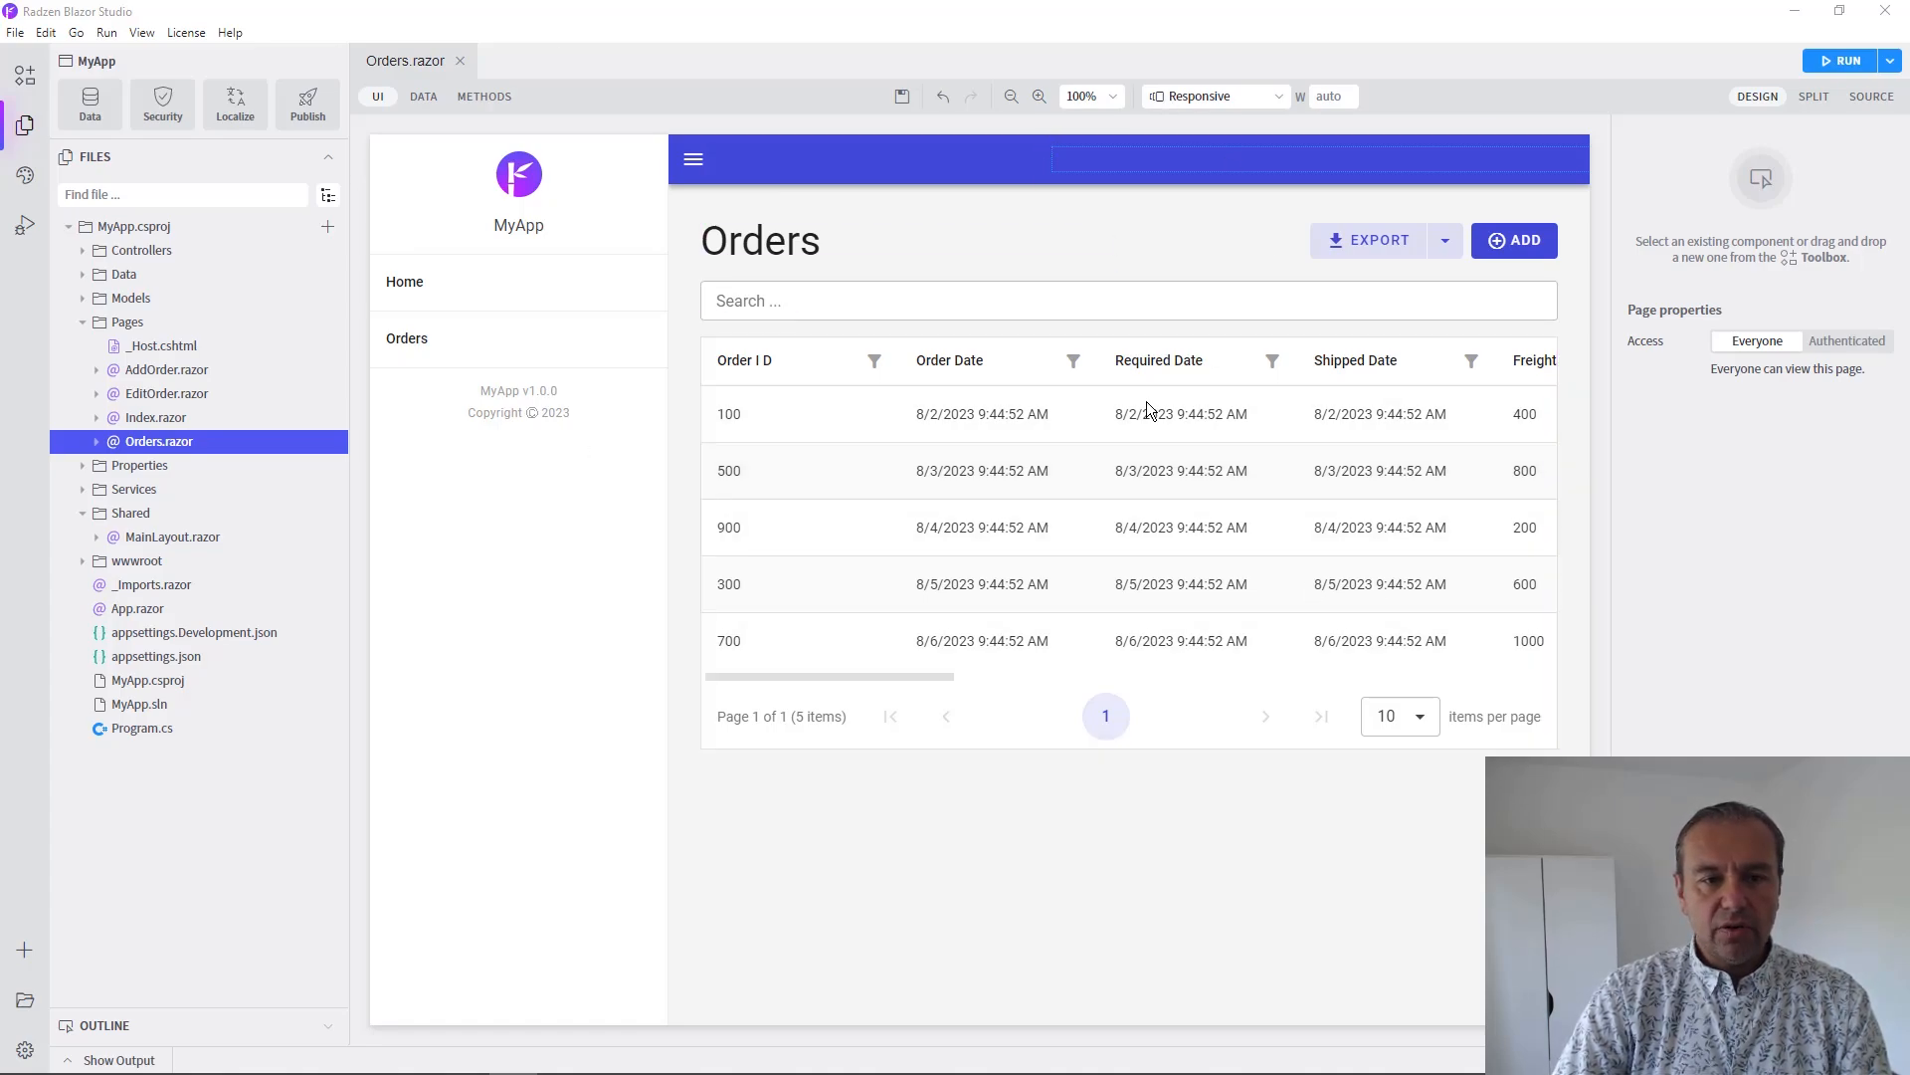
Open the Choose security type dialog from the Security toolbar button on Orders.razor
click(1096, 524)
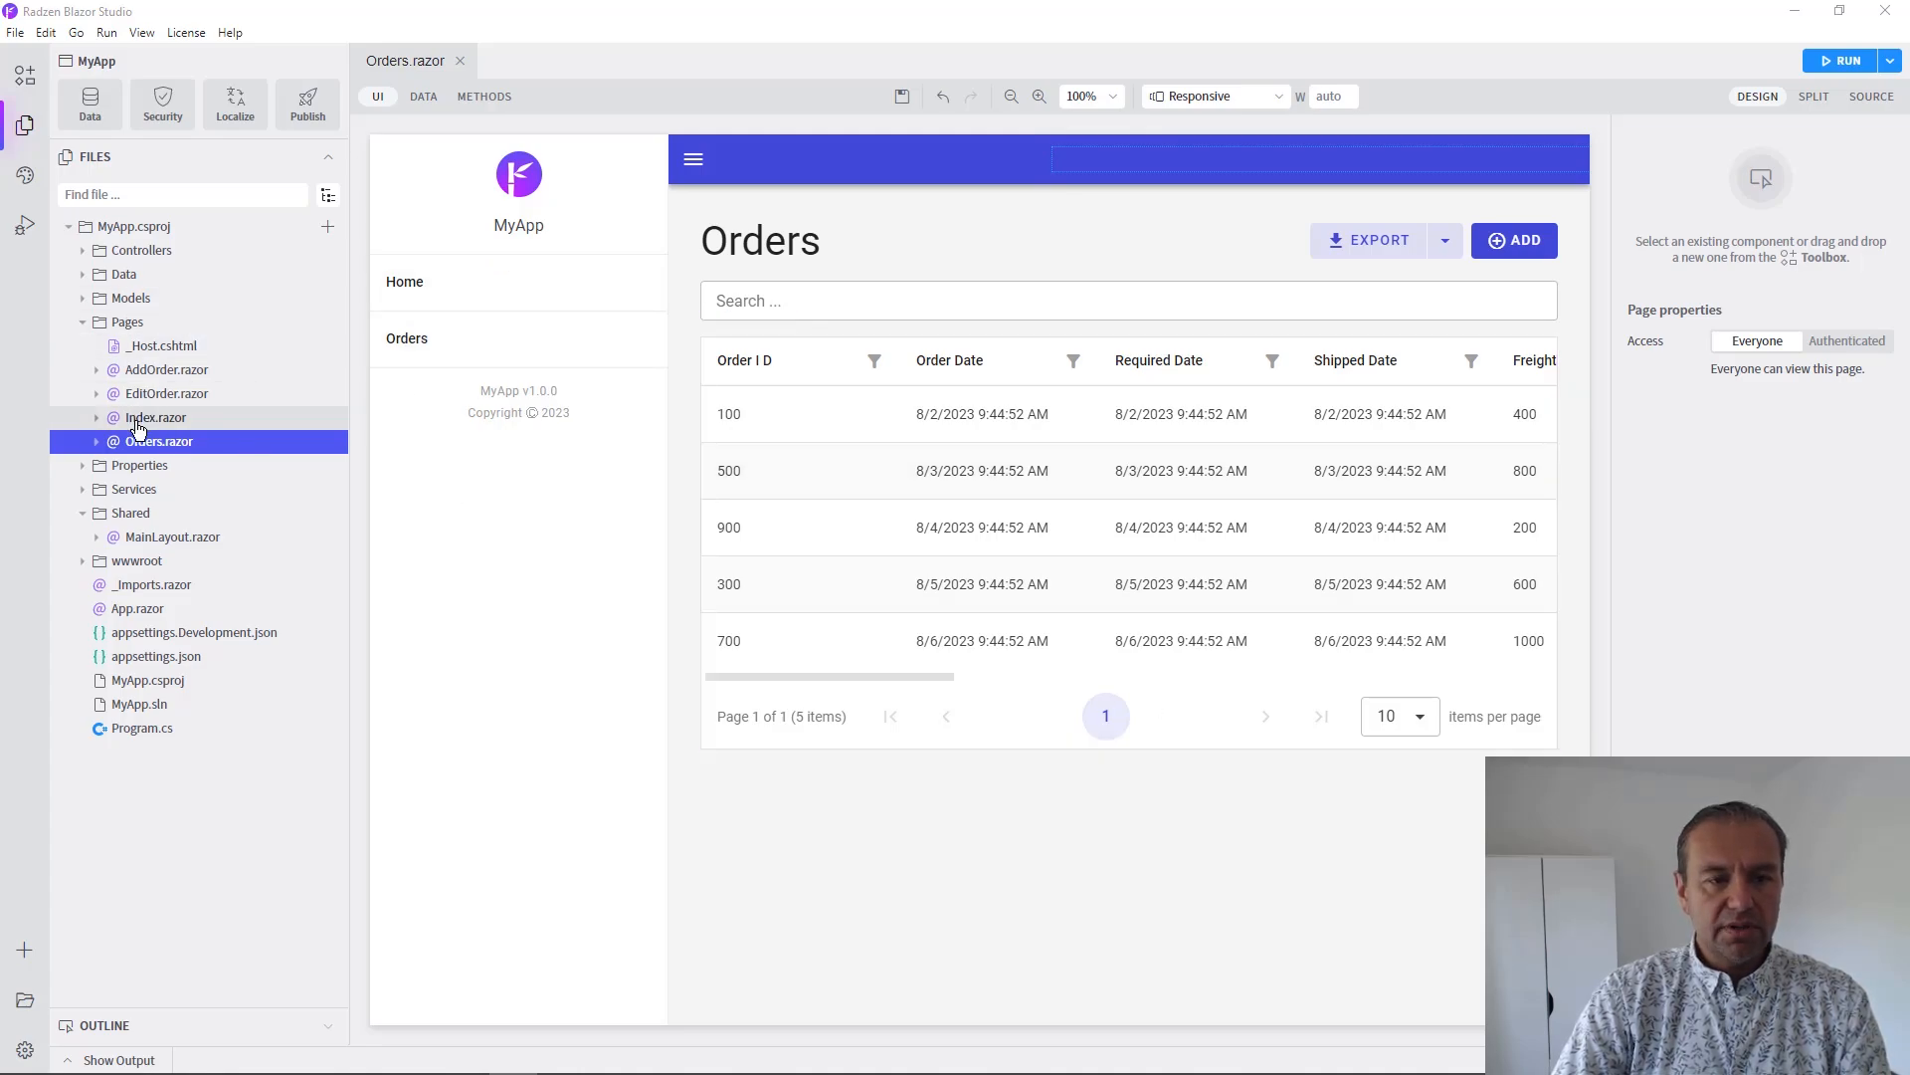
click(158, 440)
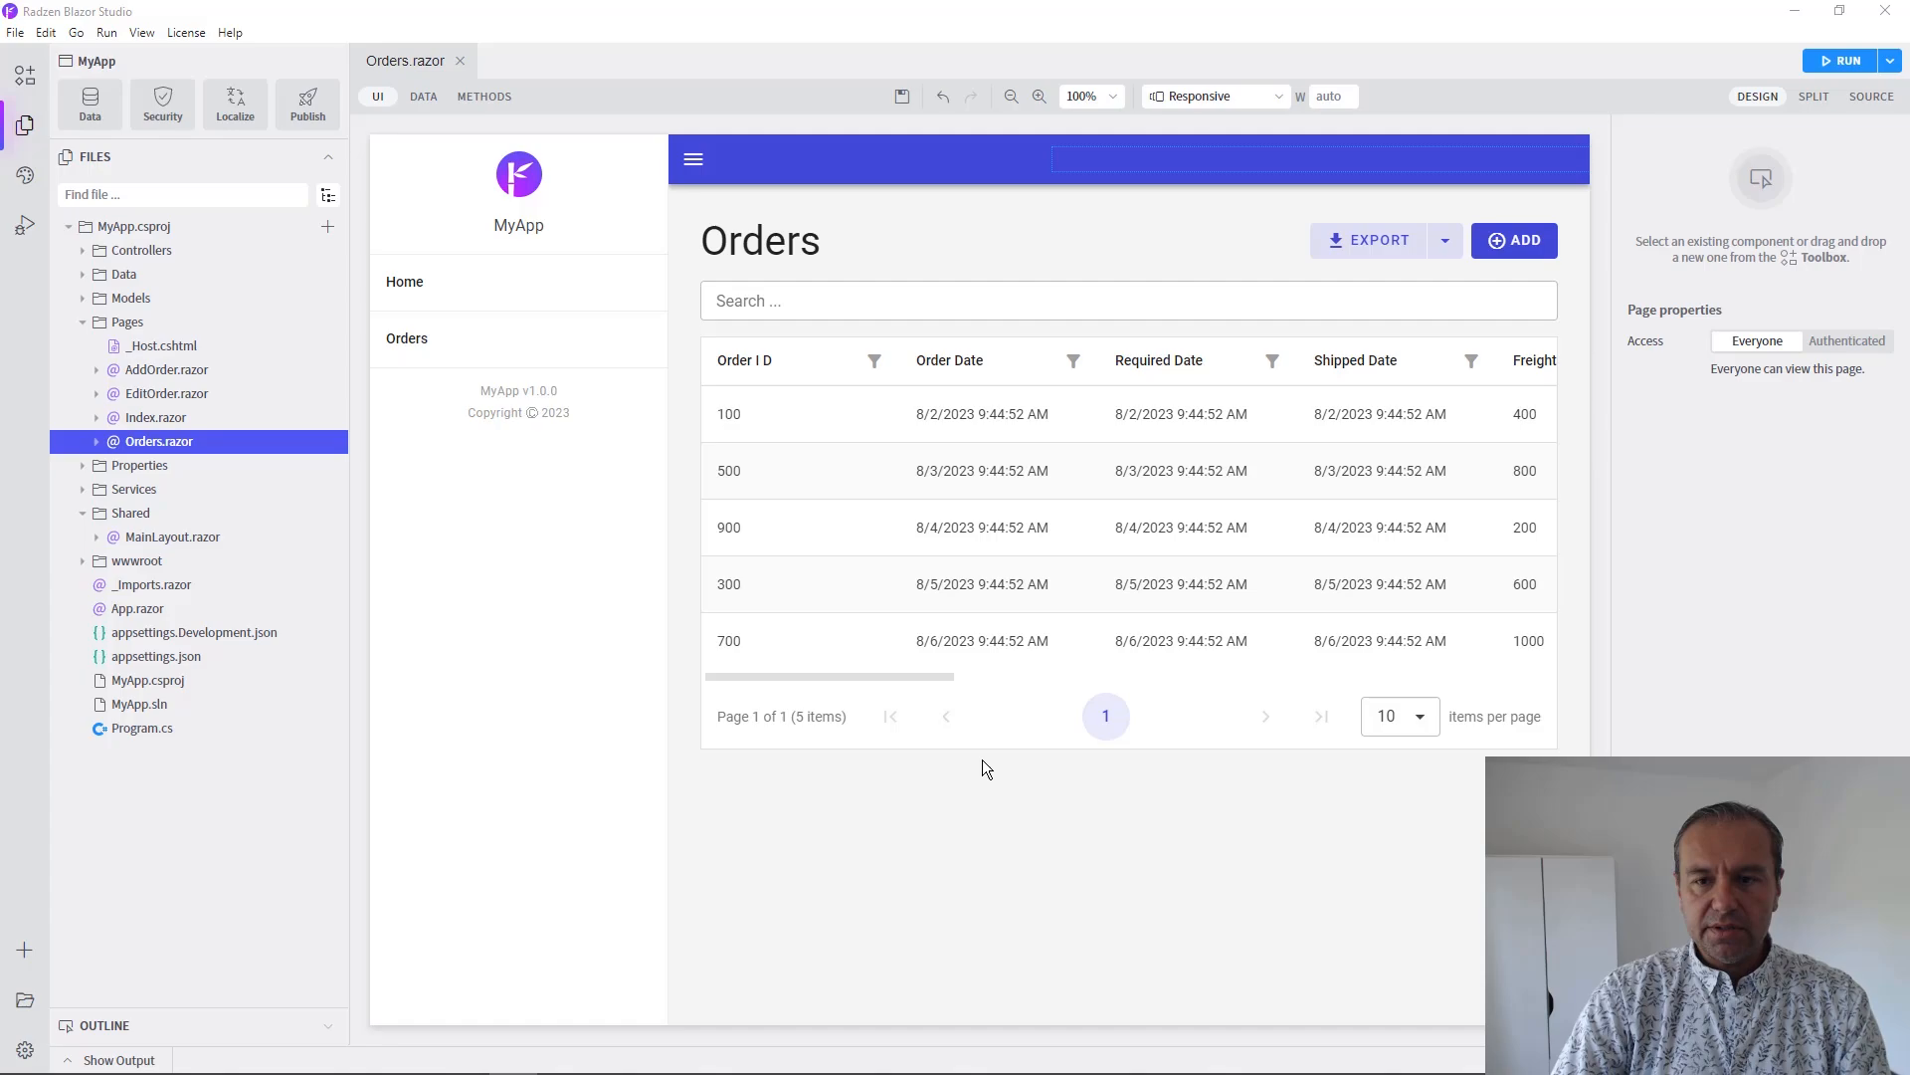
mouse_move(982, 770)
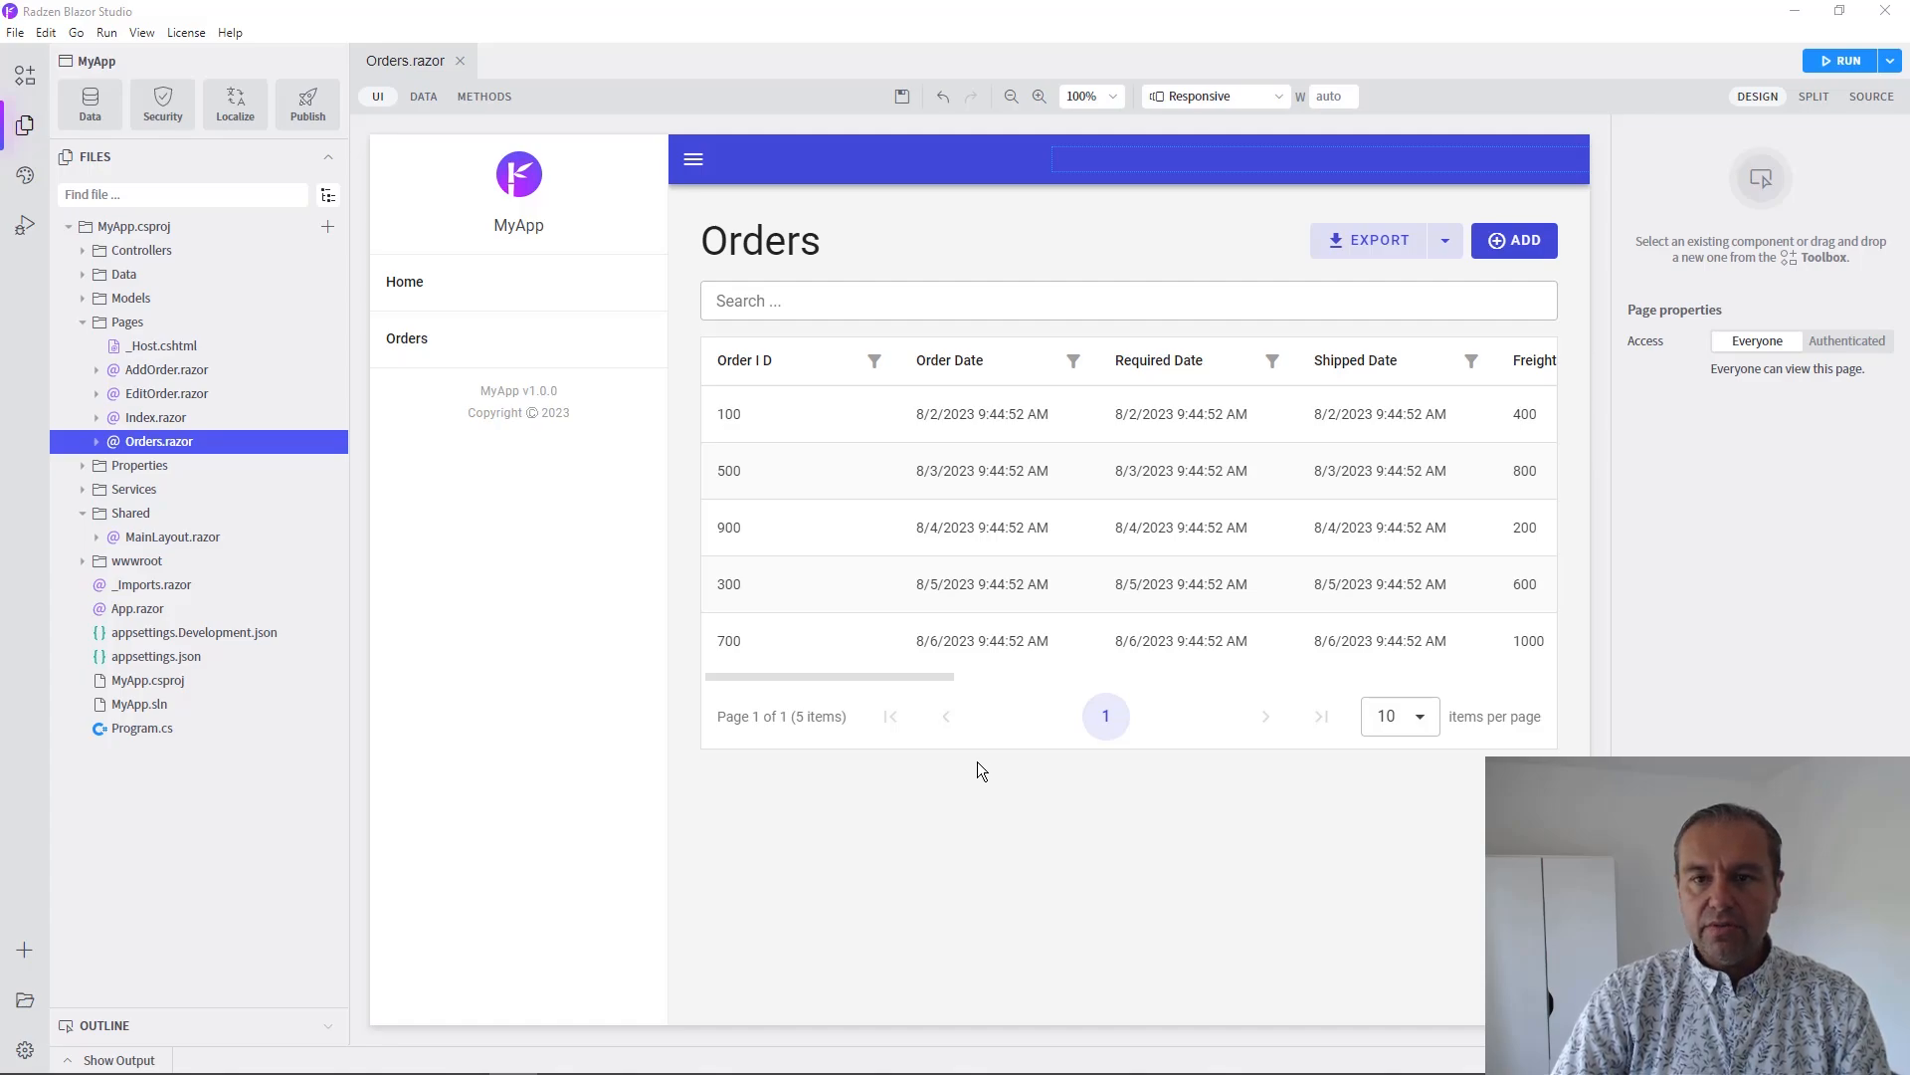
mouse_move(954, 766)
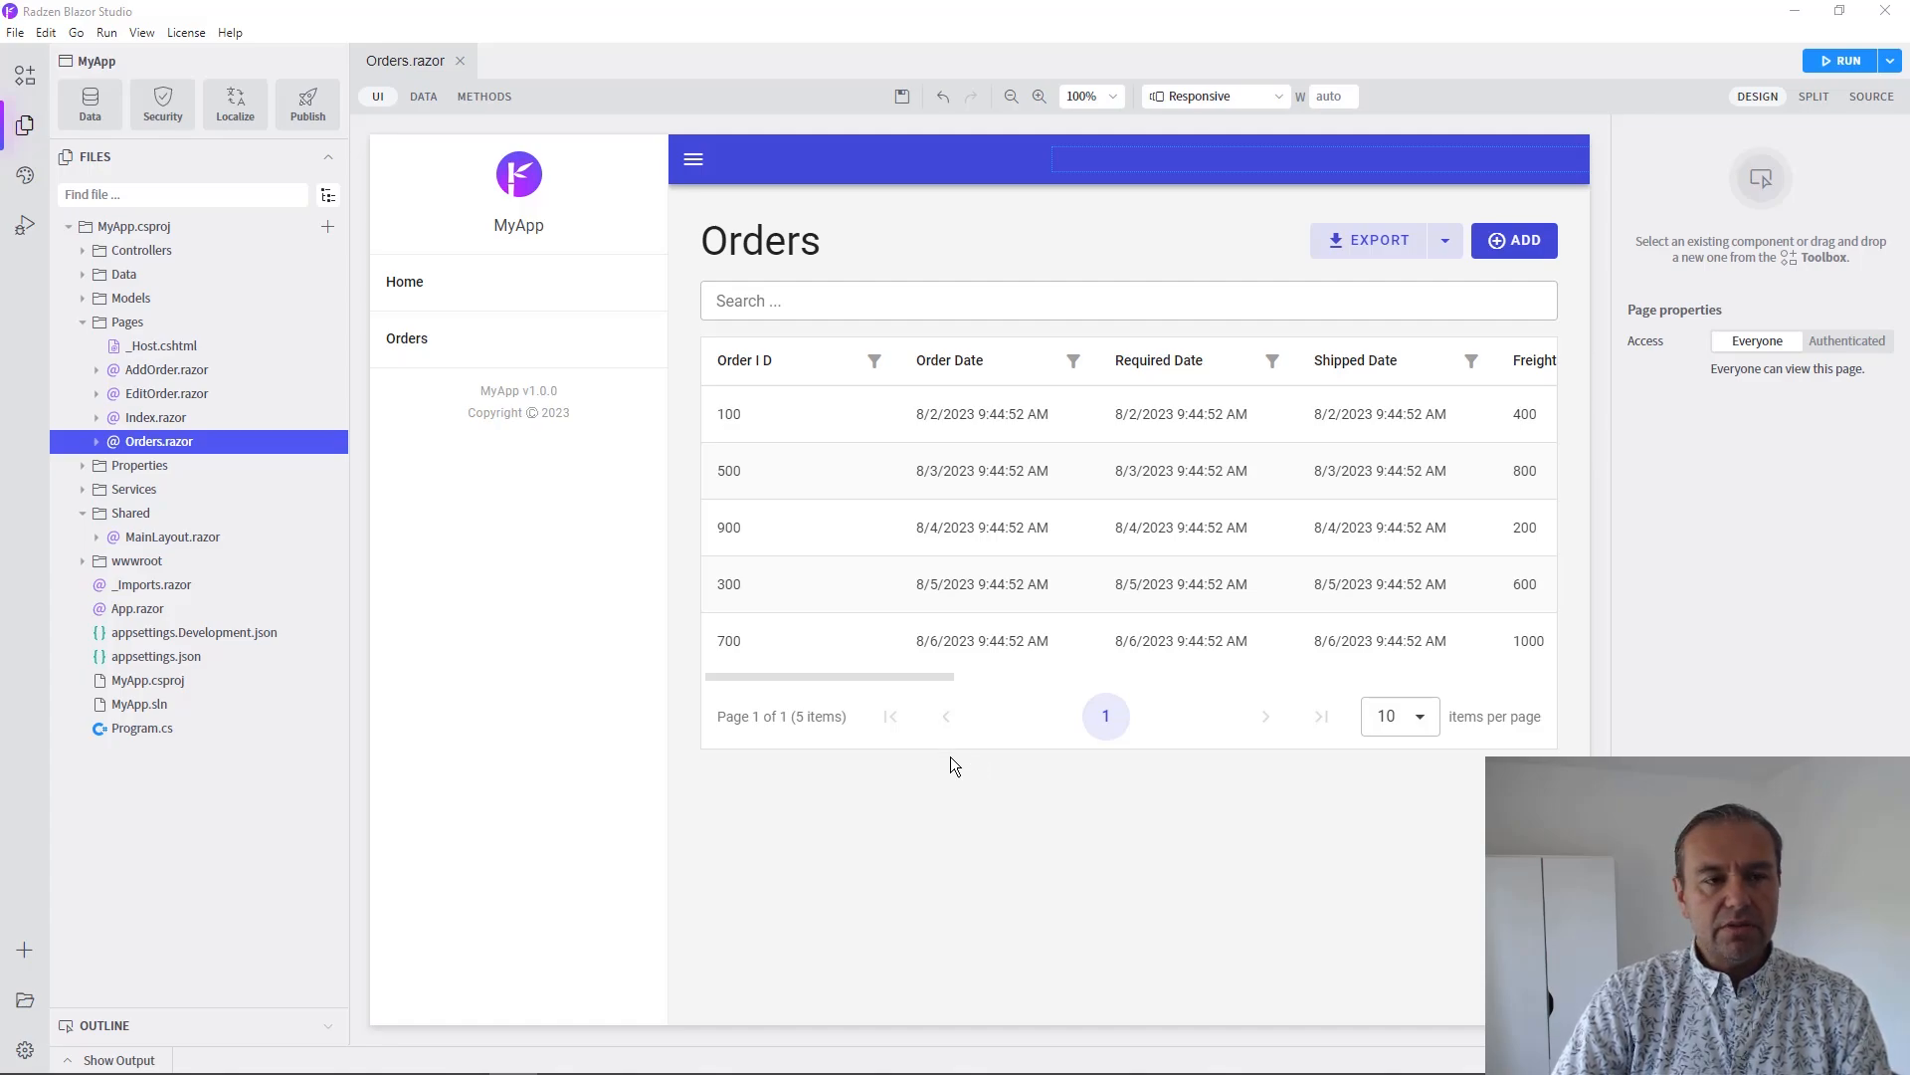
mouse_move(445, 451)
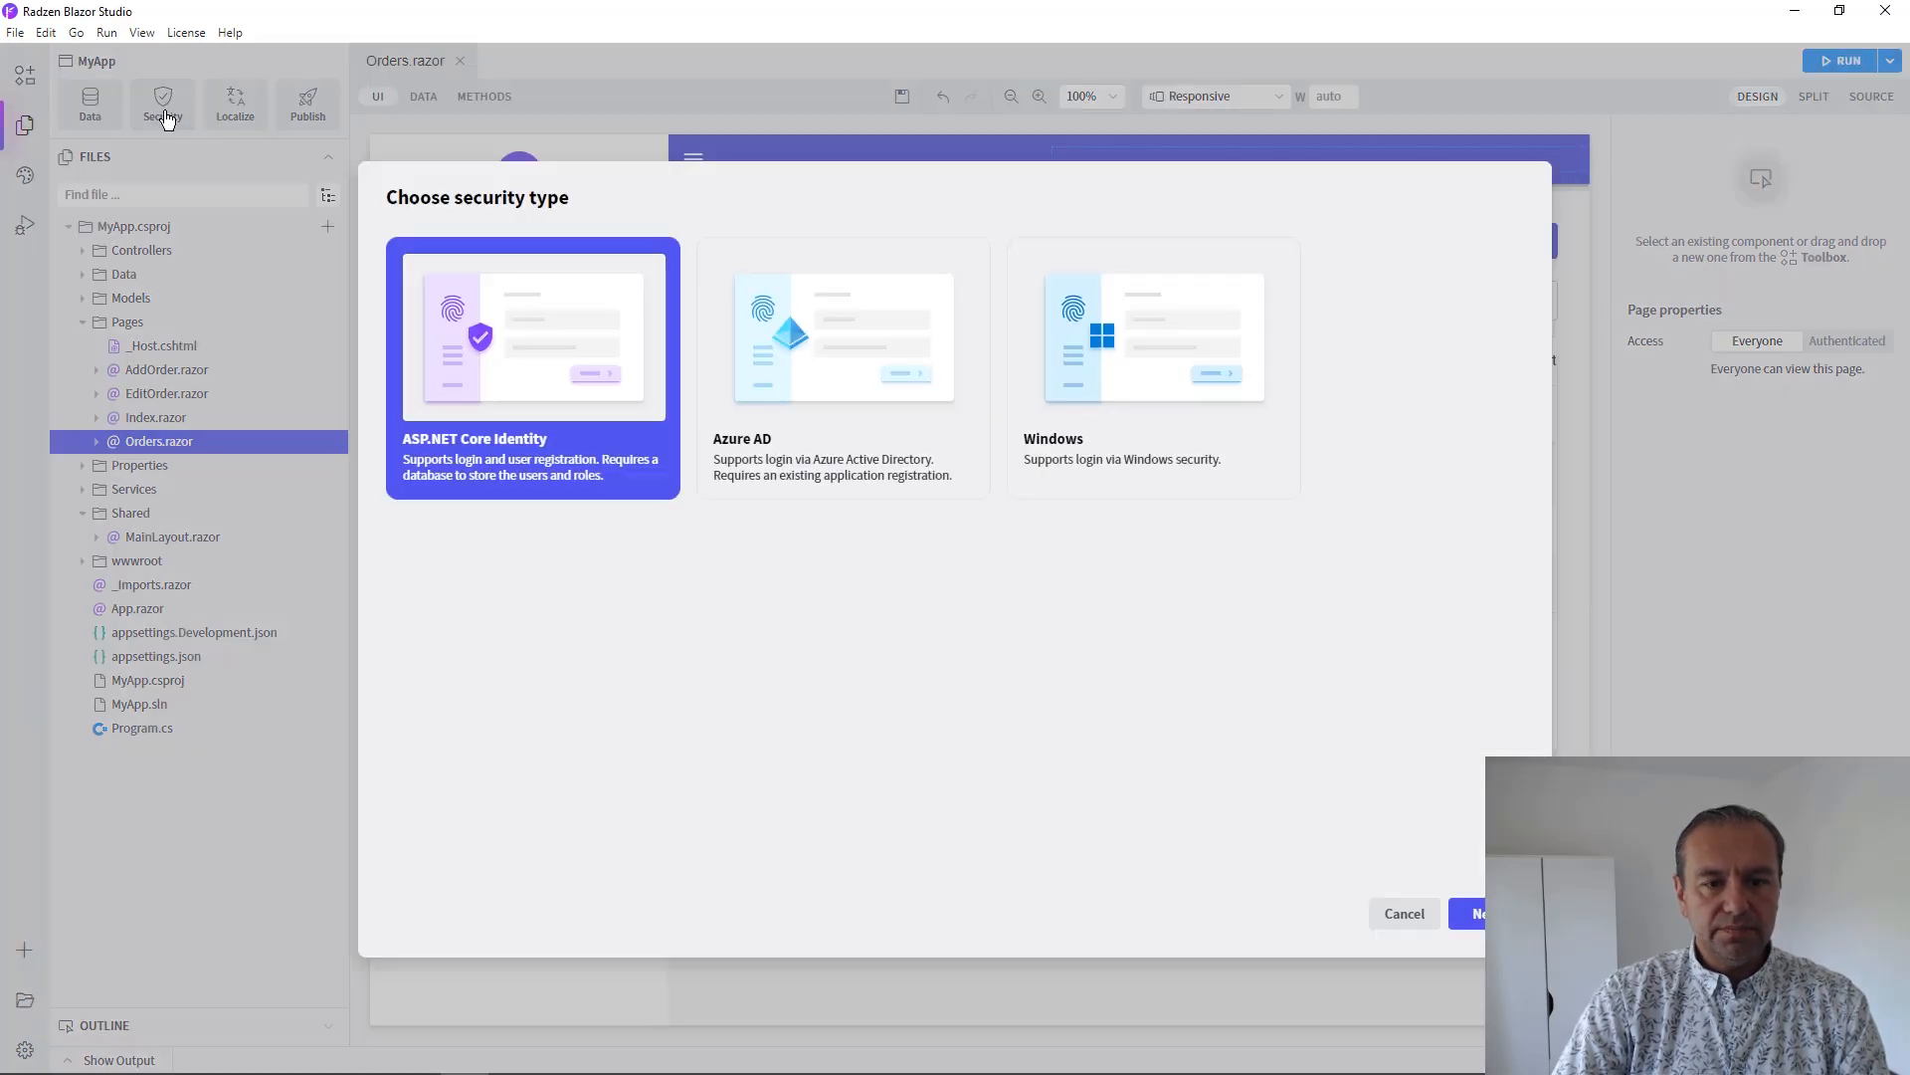
Select Windows security, keep both page-generation toggles on, and finish the wizard
click(1151, 365)
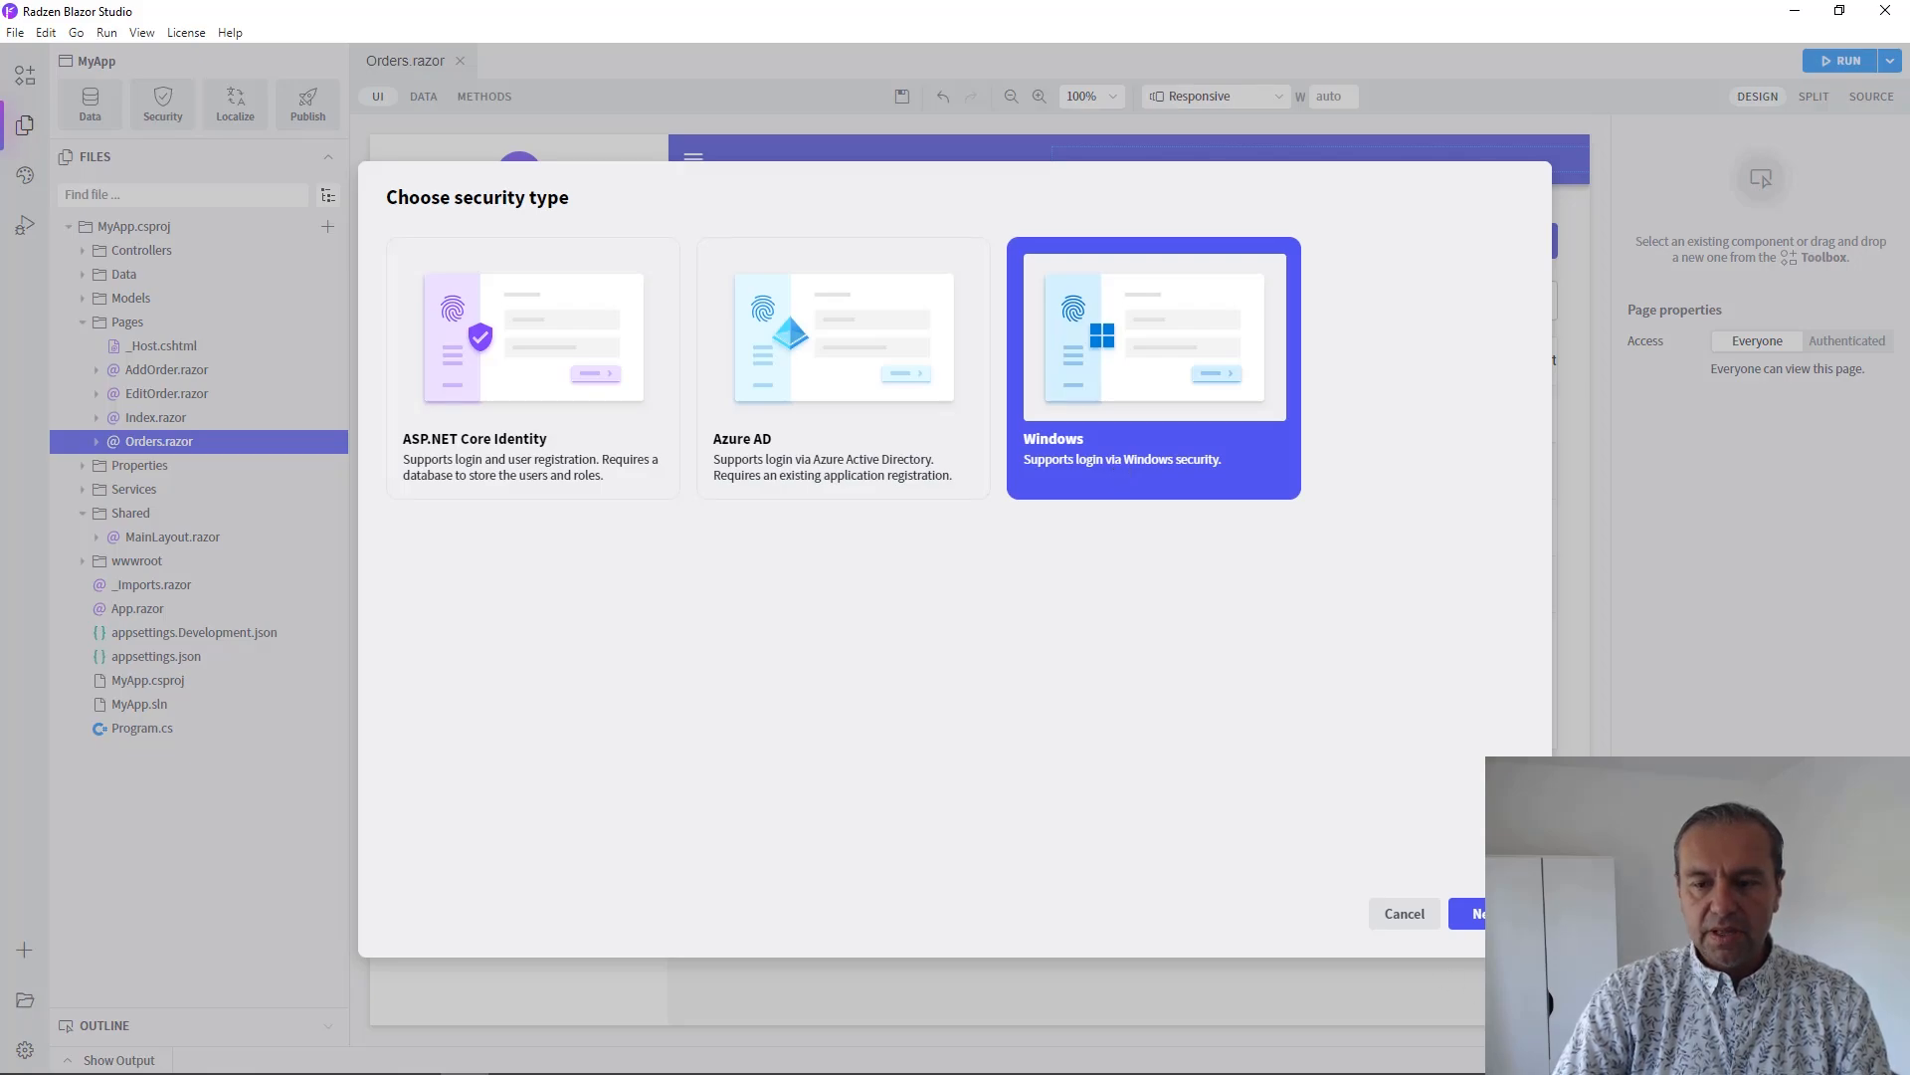
click(1475, 912)
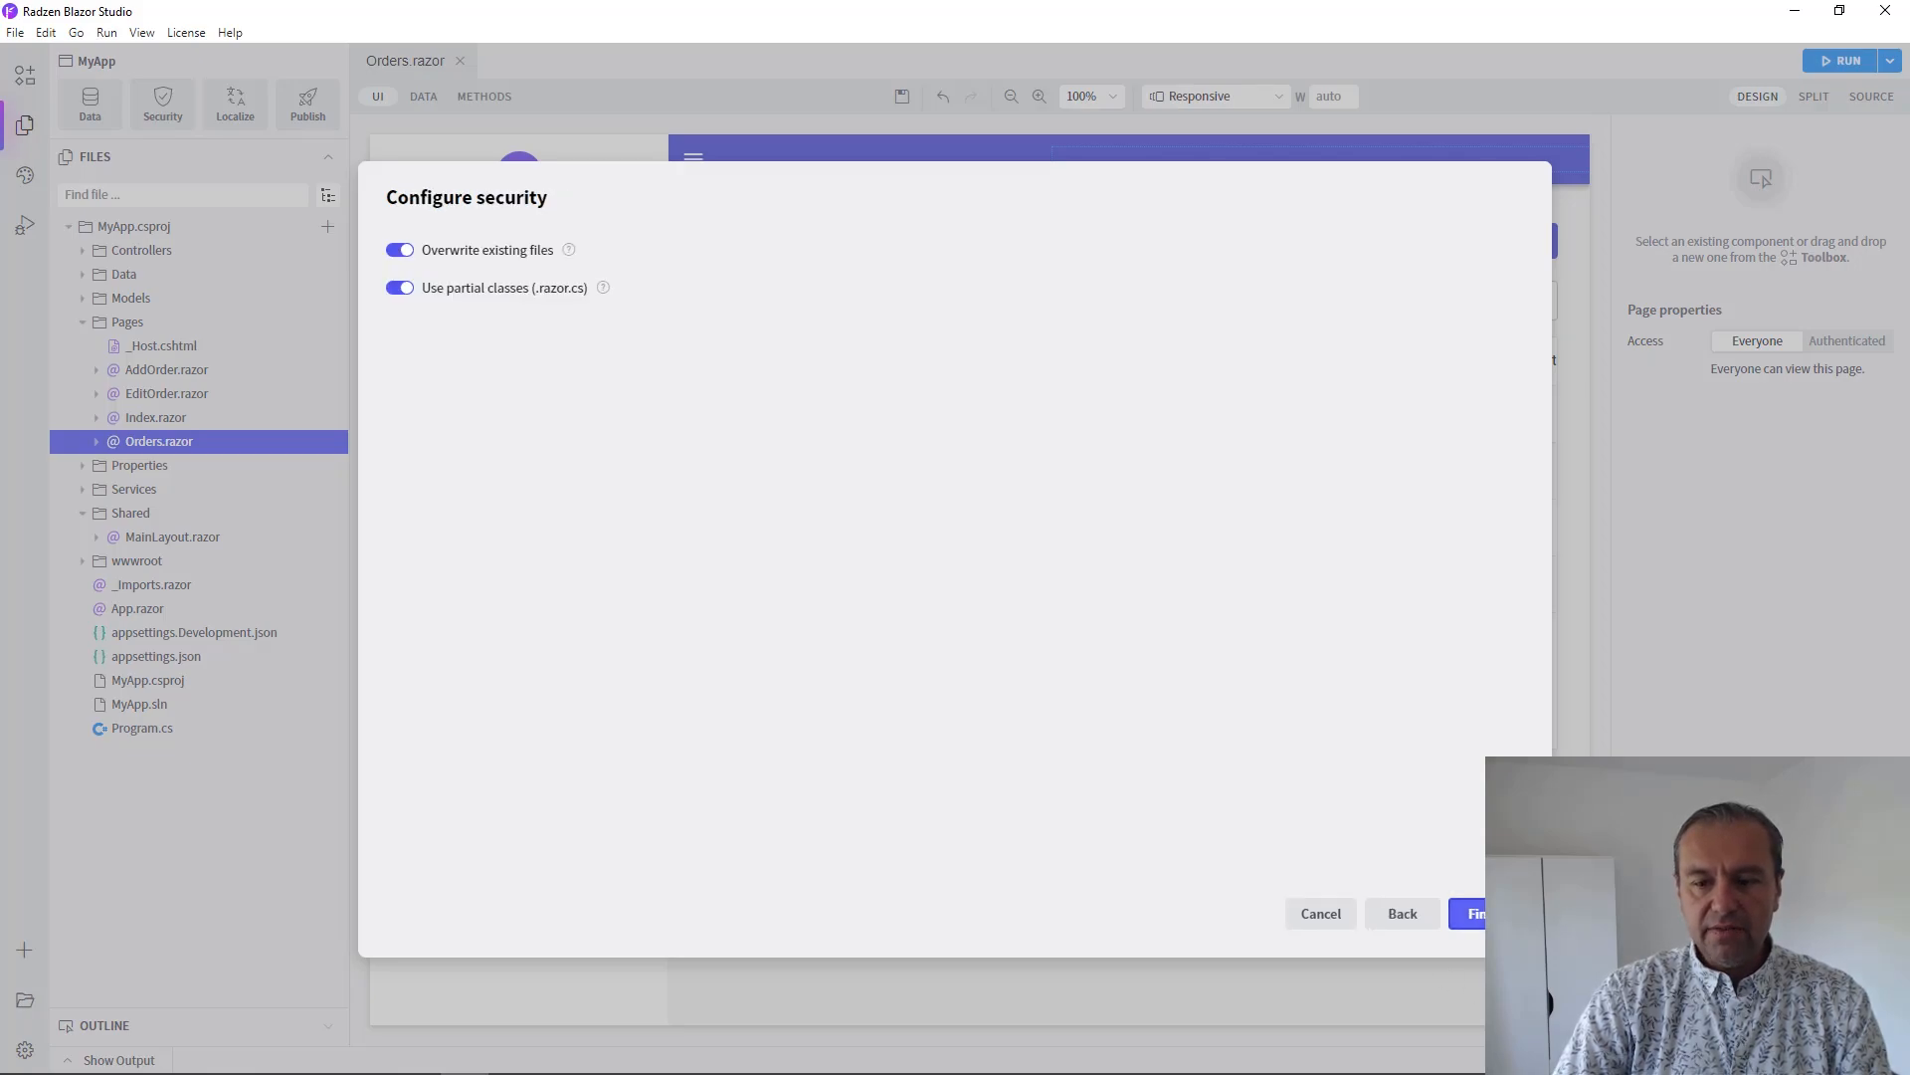
click(1480, 912)
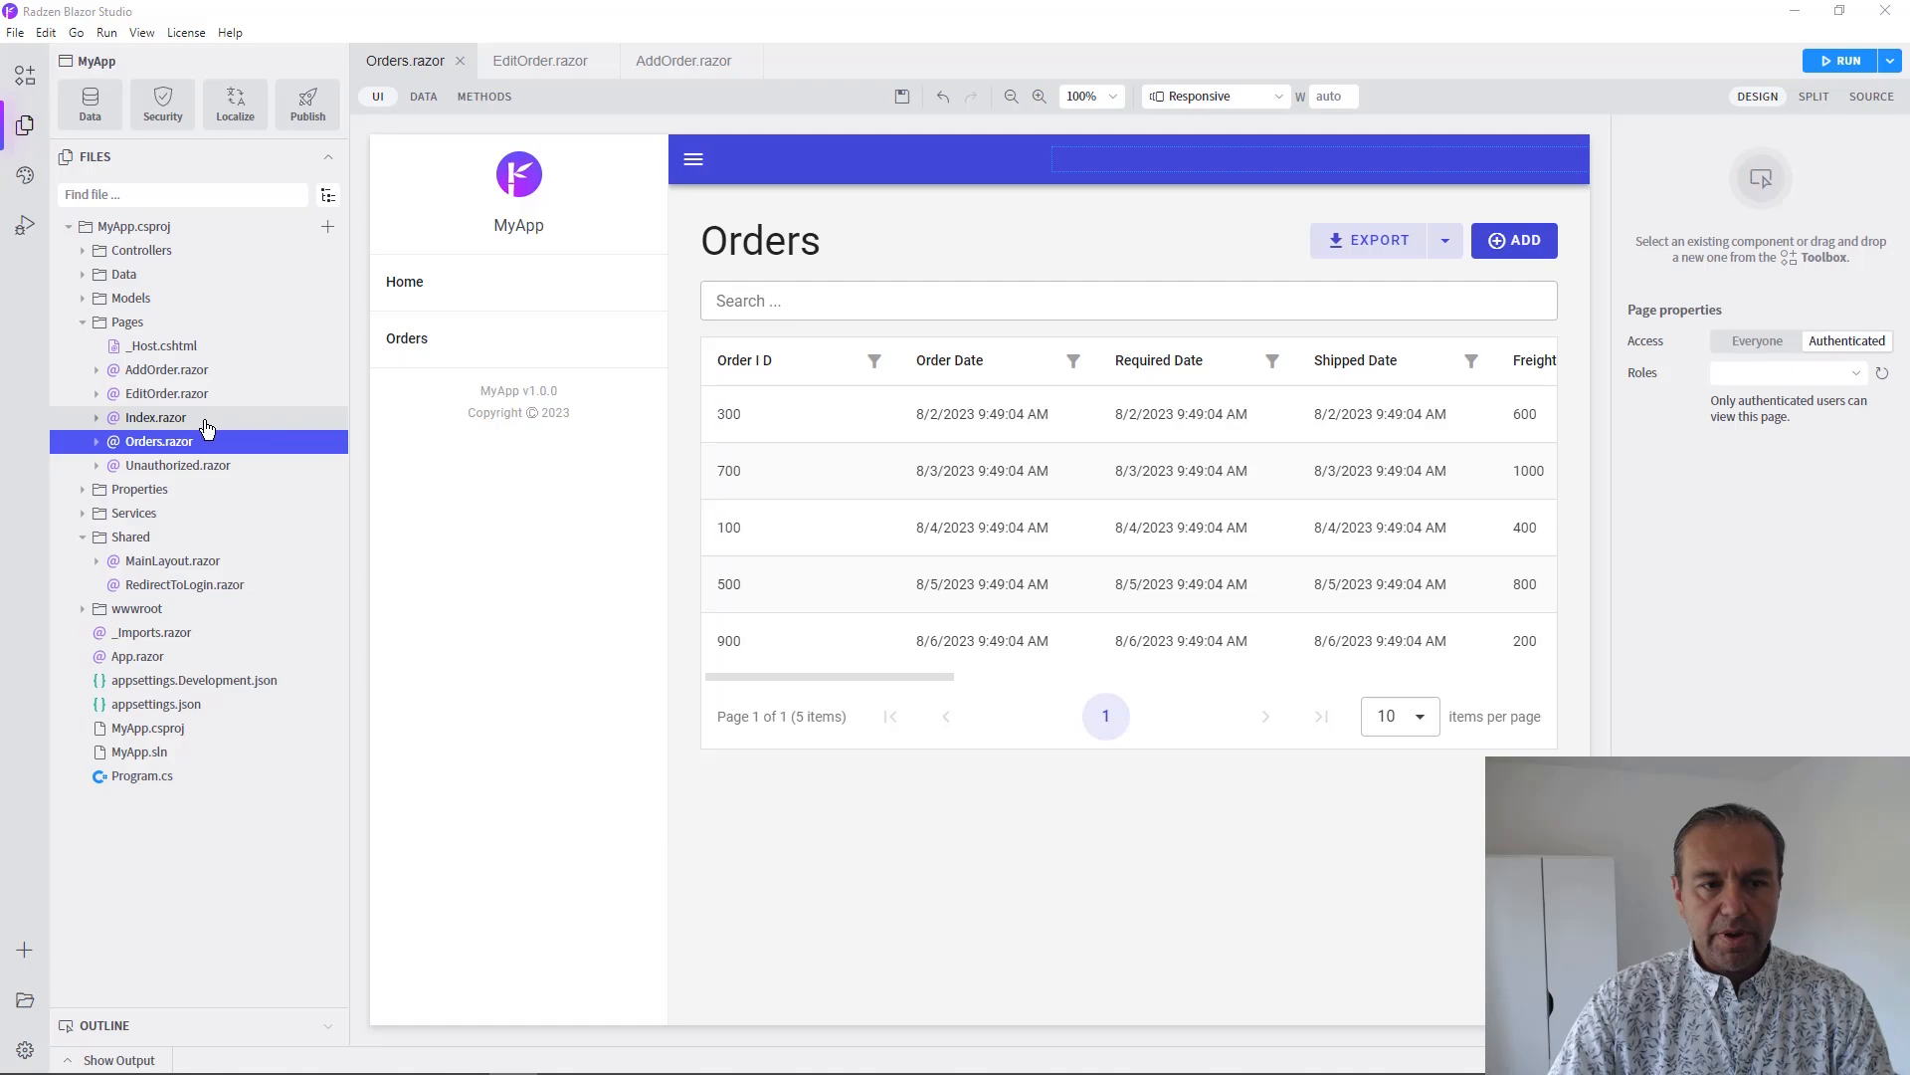
click(166, 392)
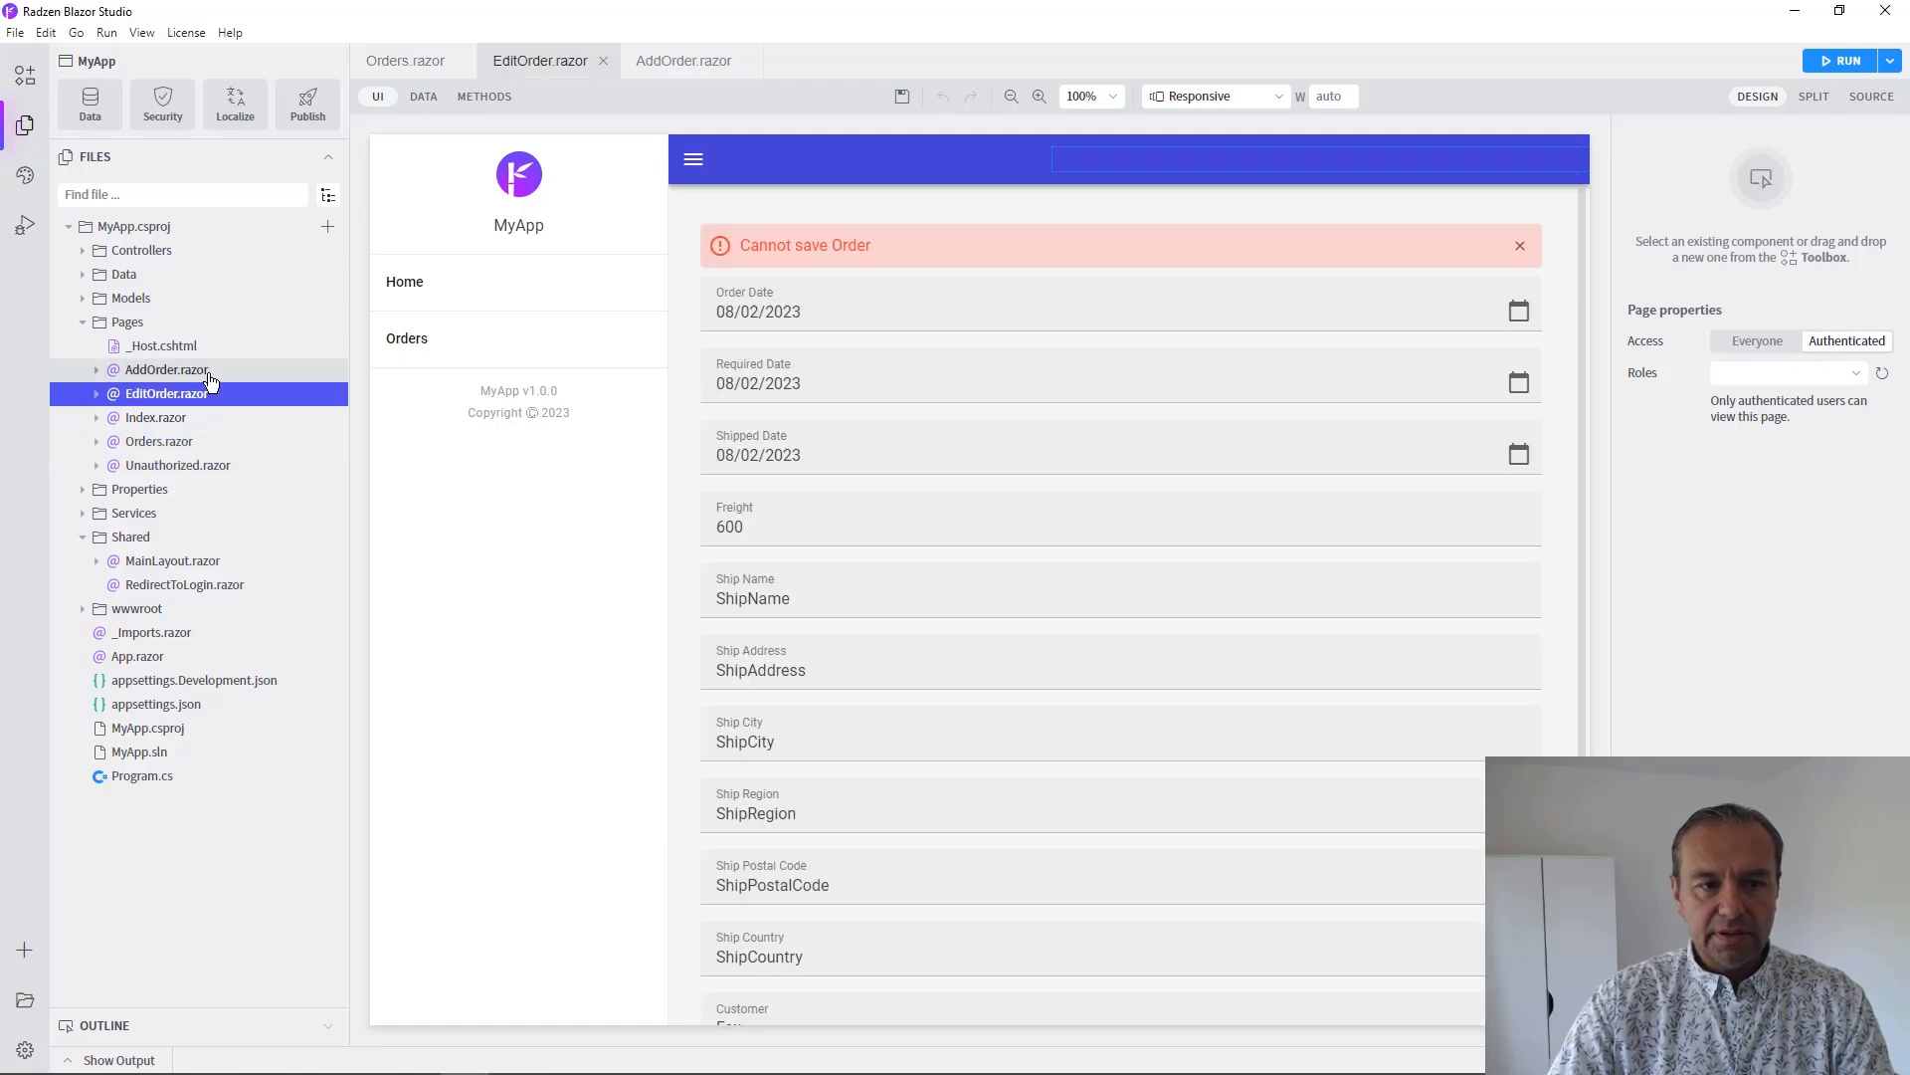
click(167, 369)
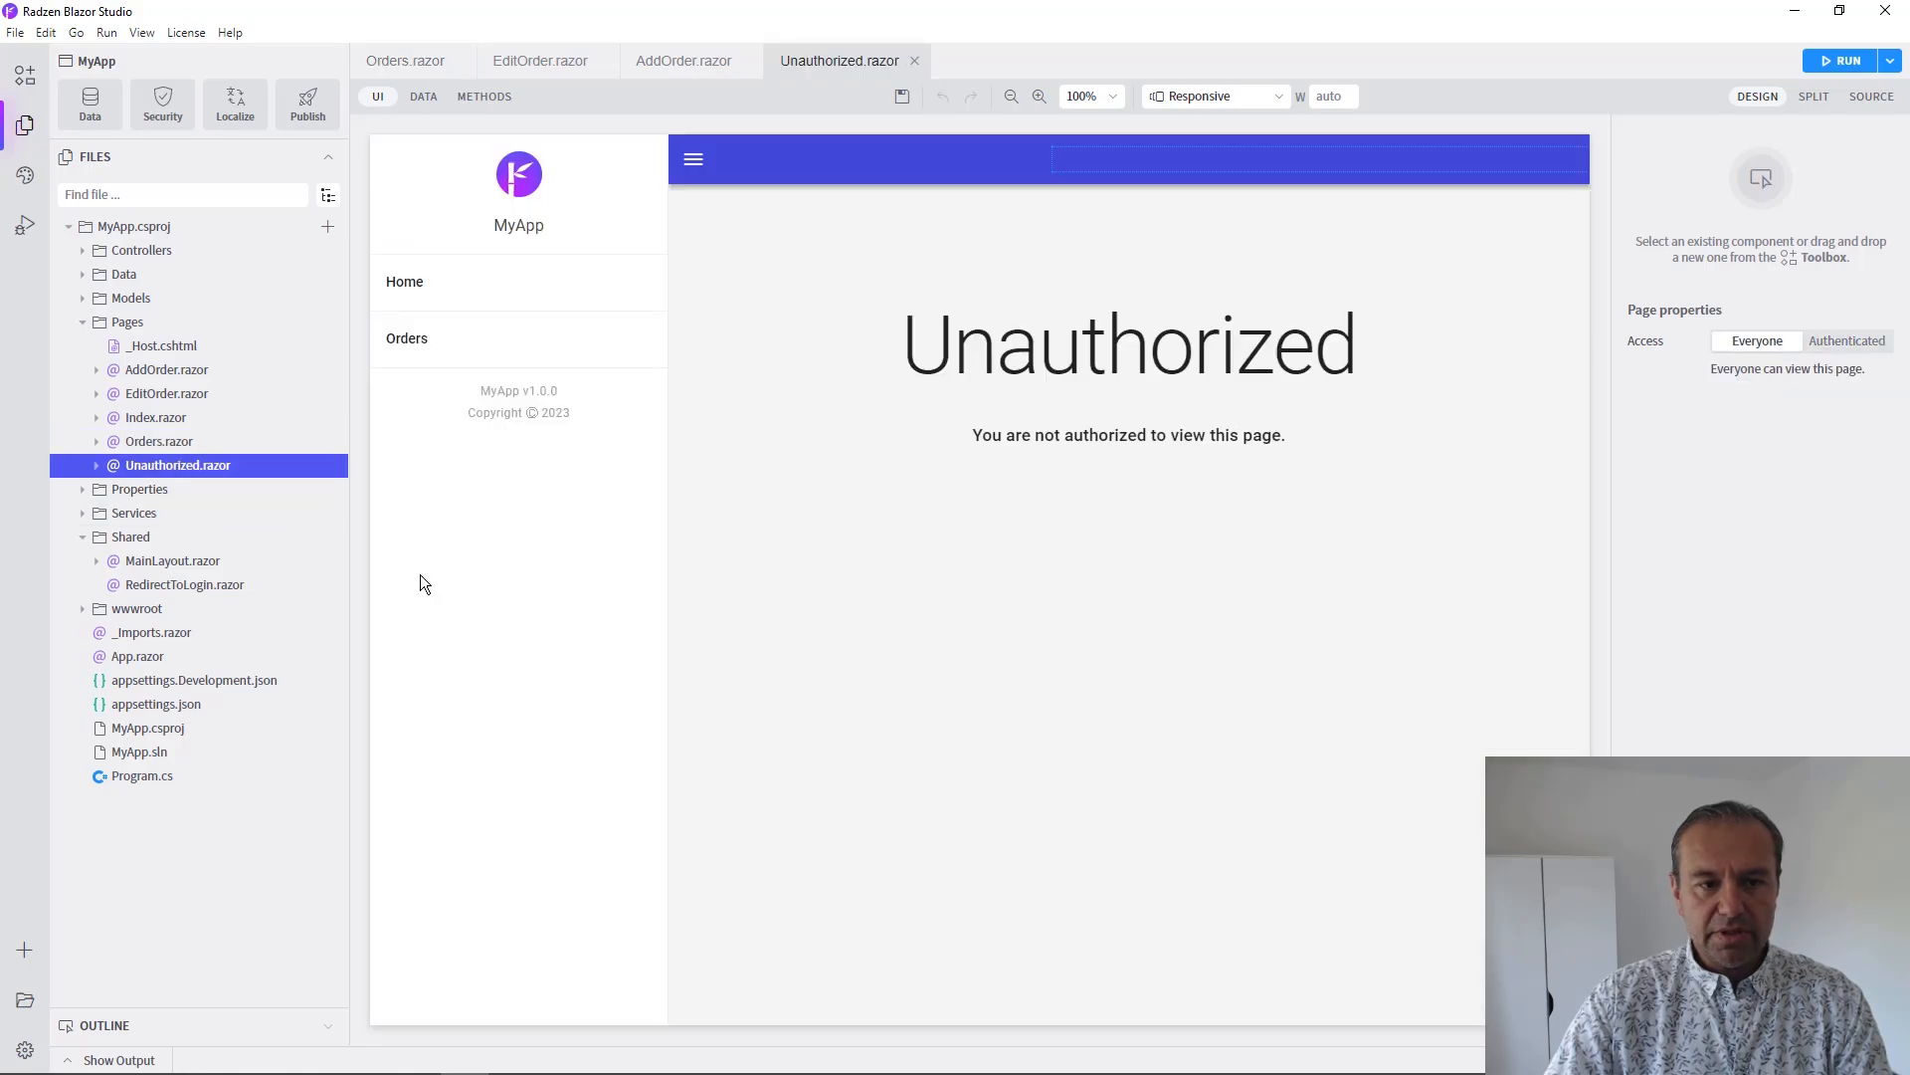
click(158, 440)
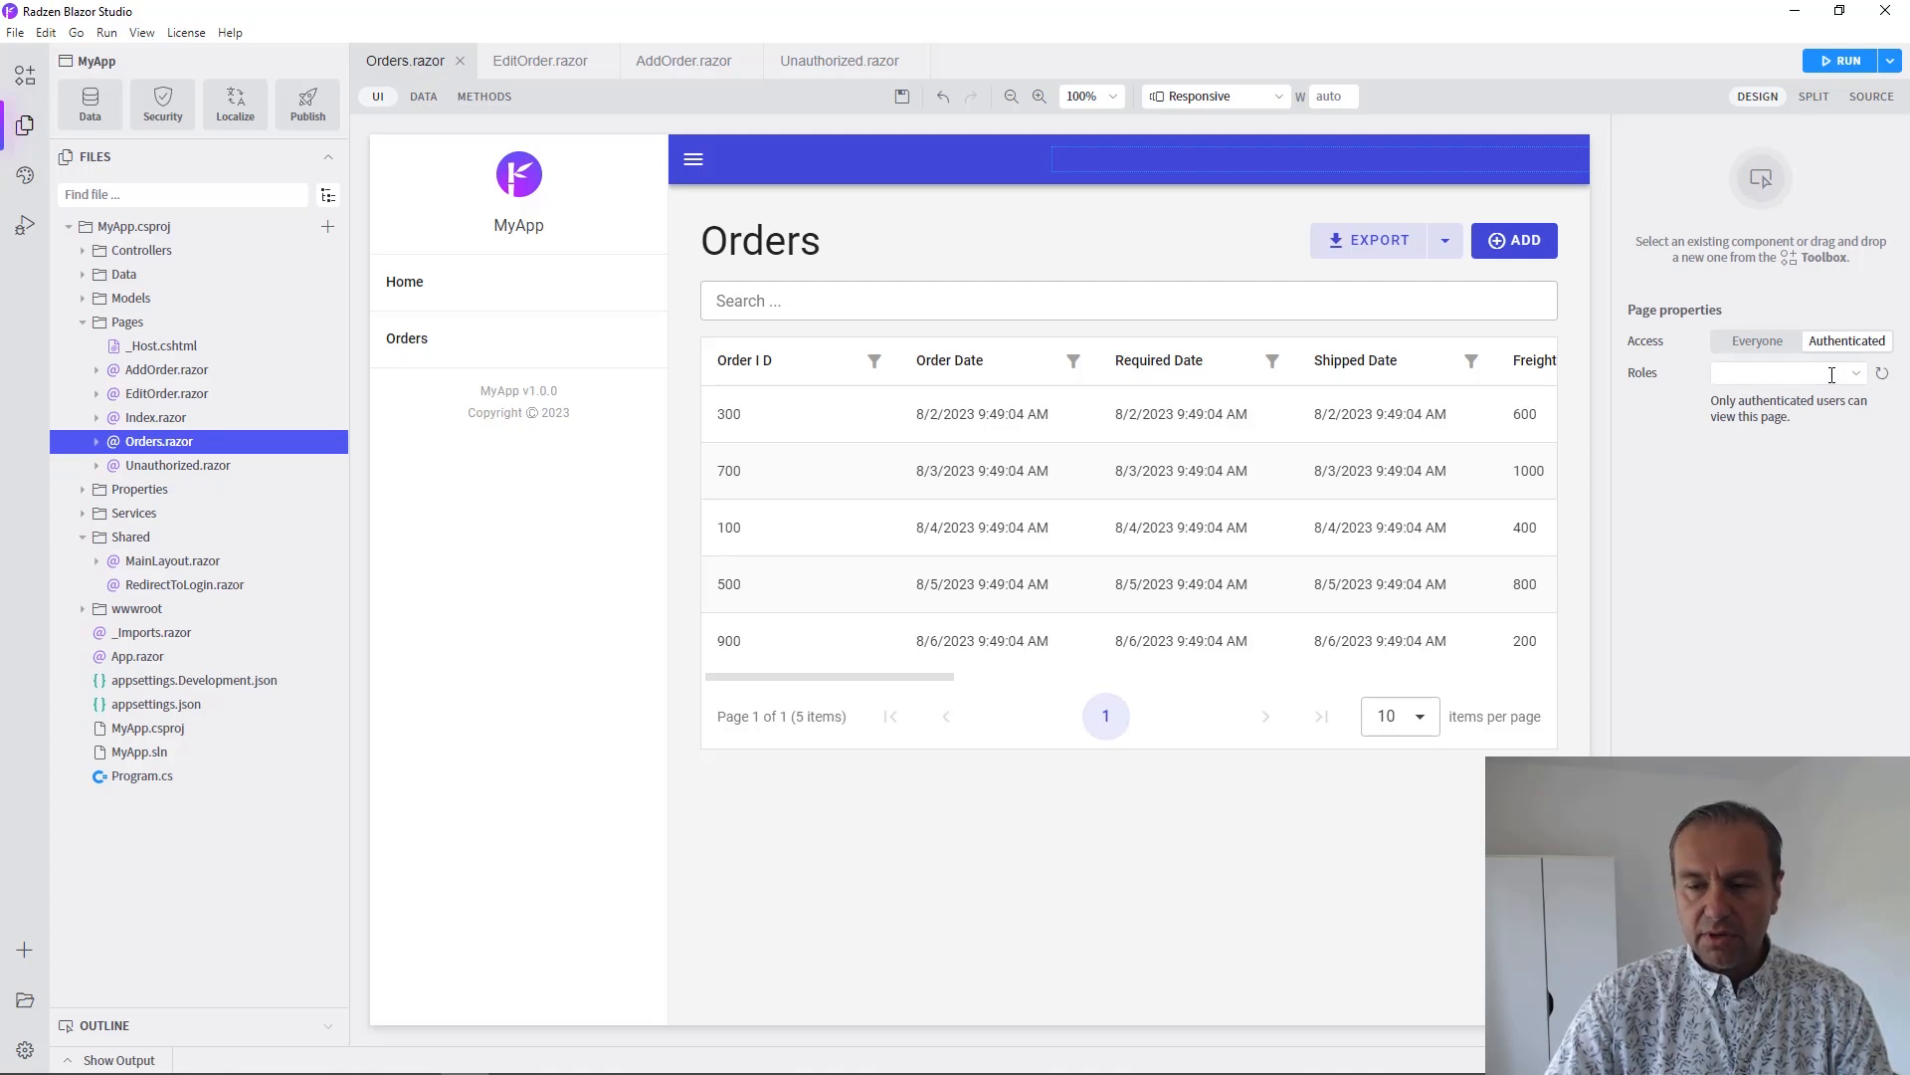
Add the Administrator role to the Orders page's Roles property and save
click(1779, 373)
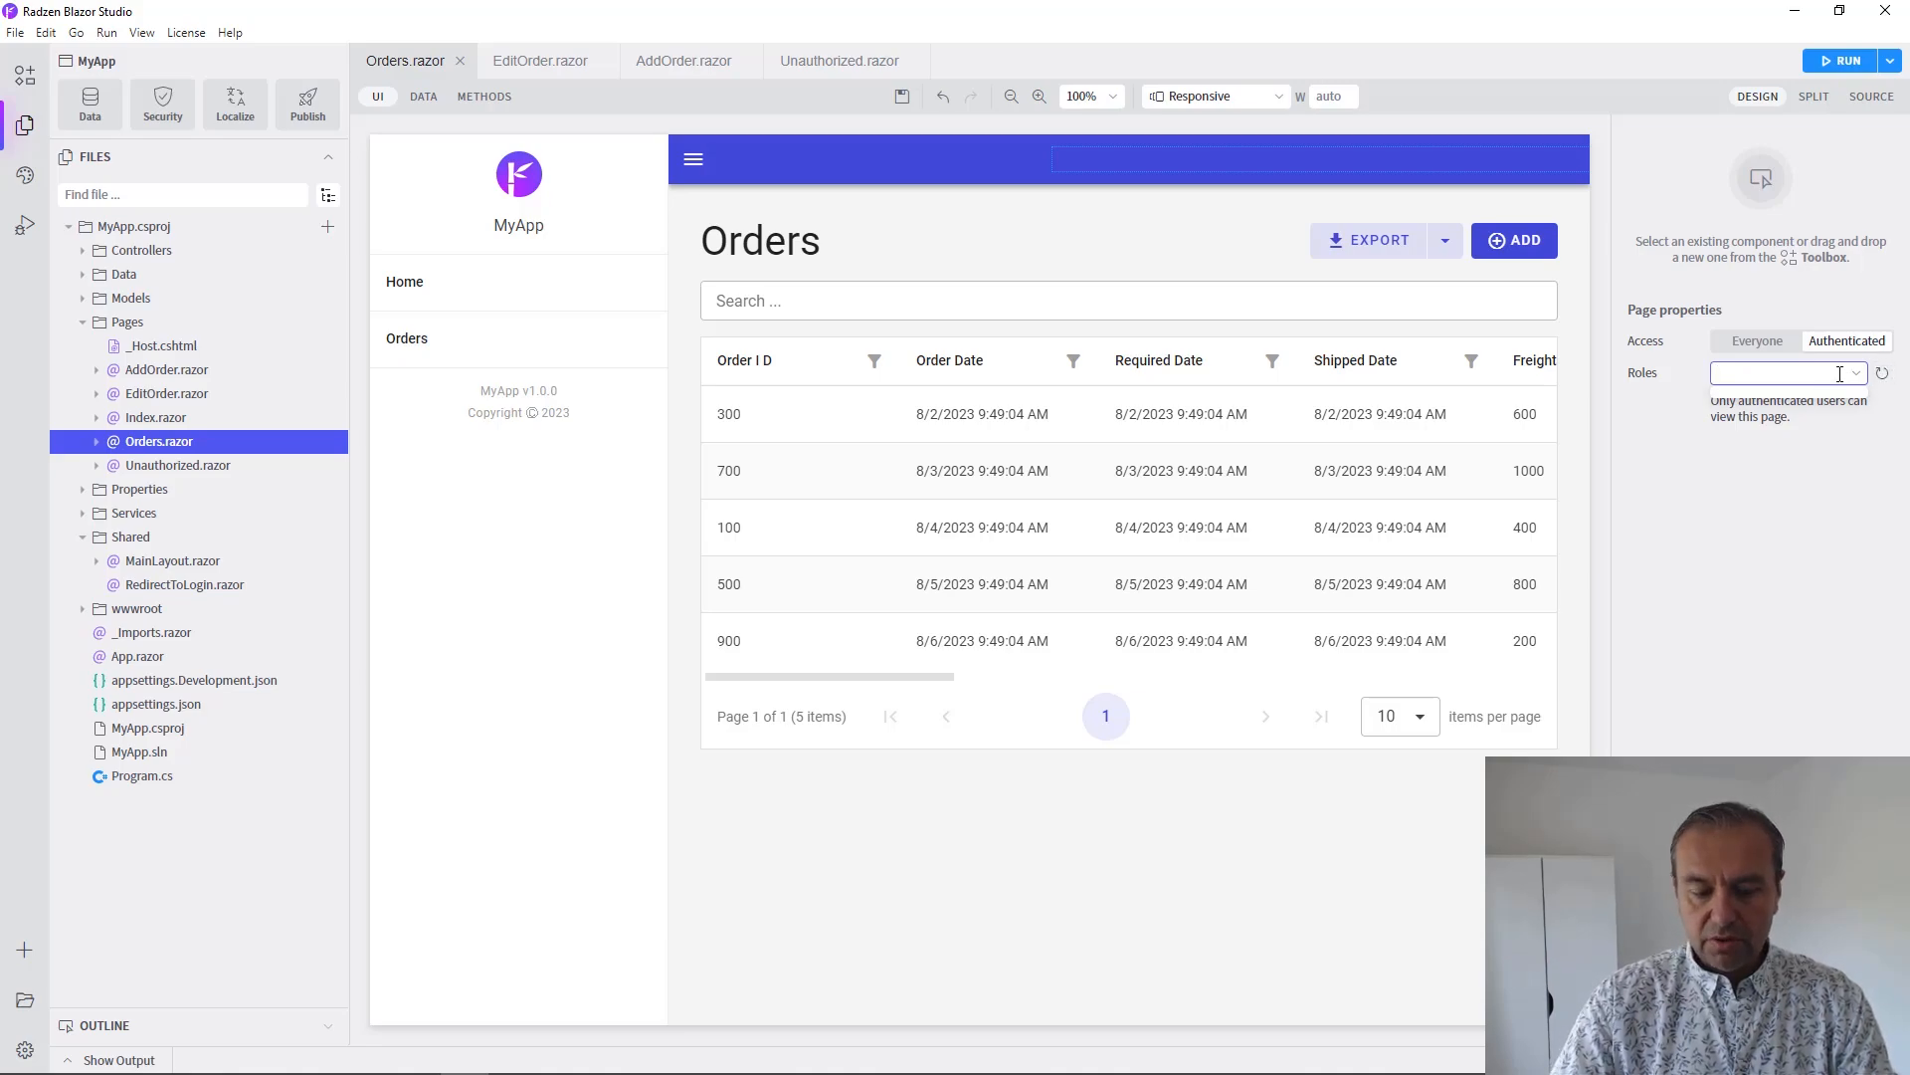
text(Administra)
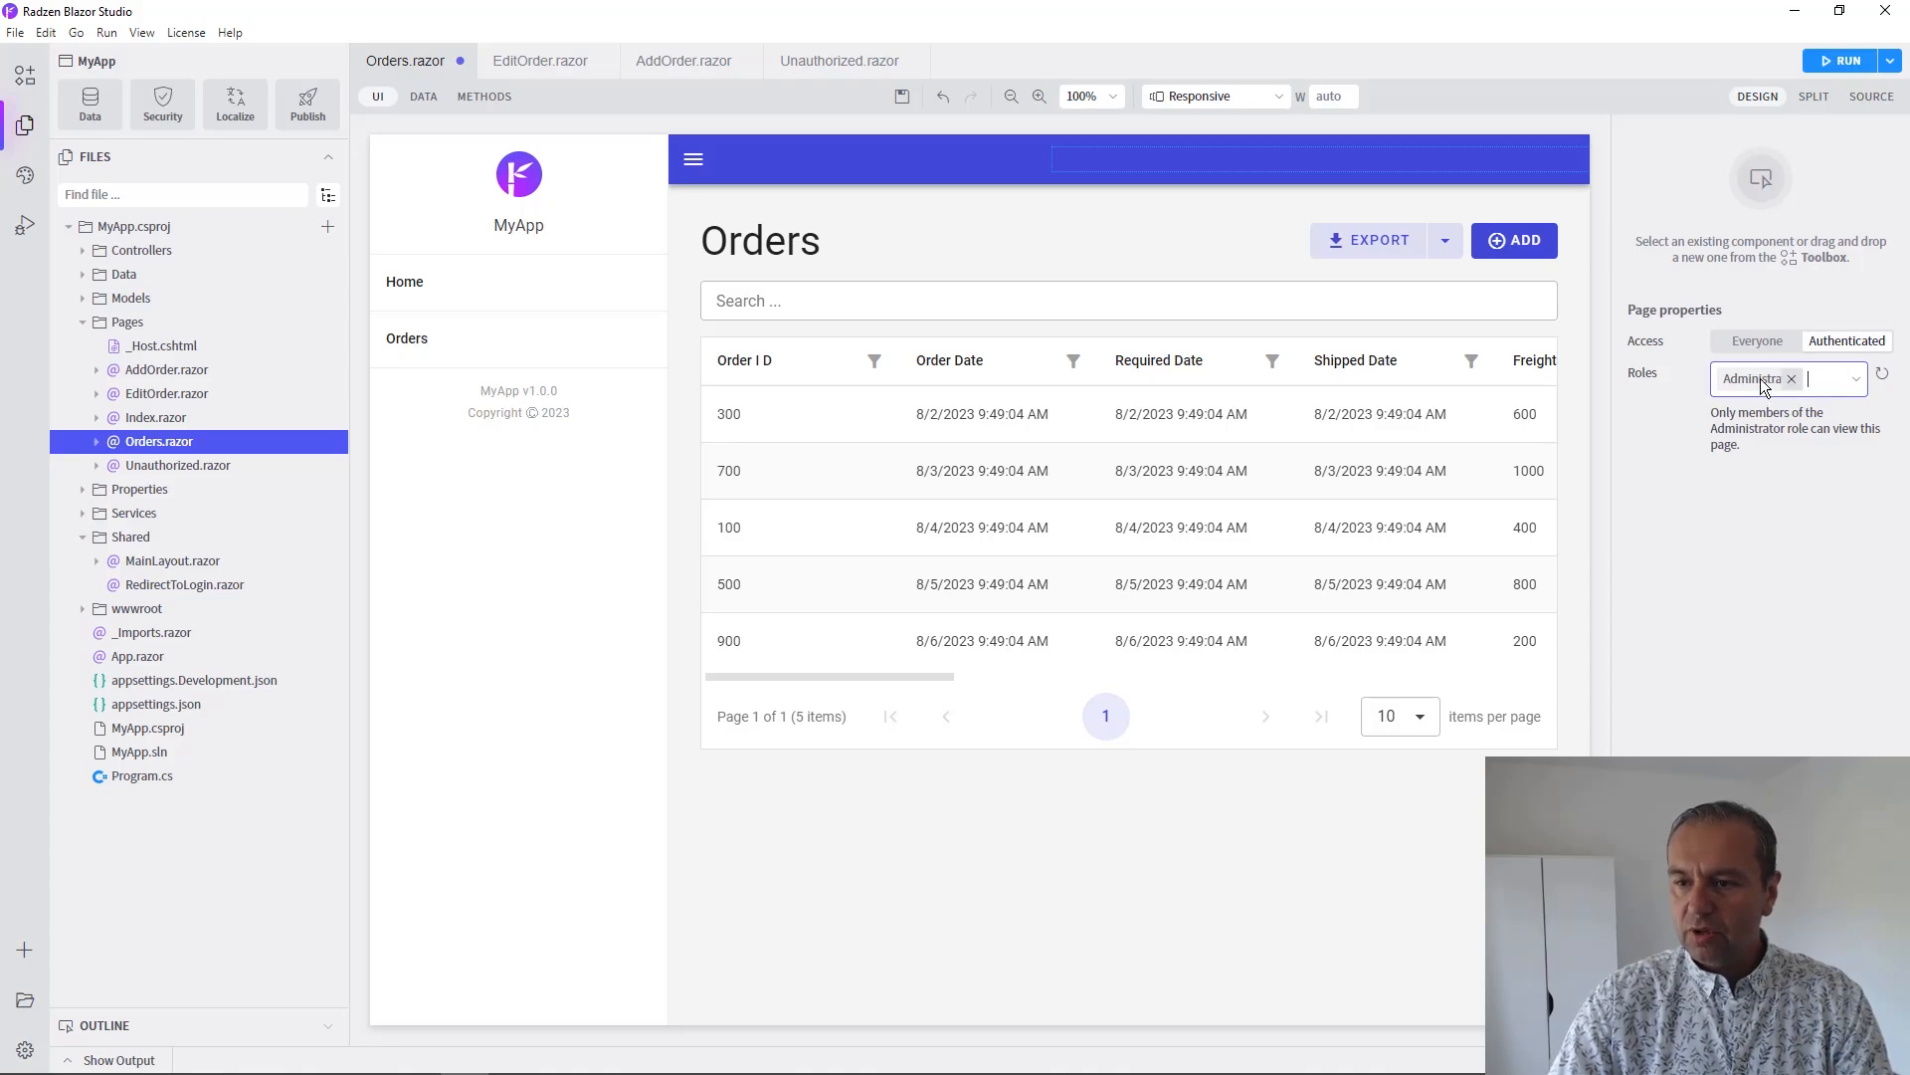
click(832, 579)
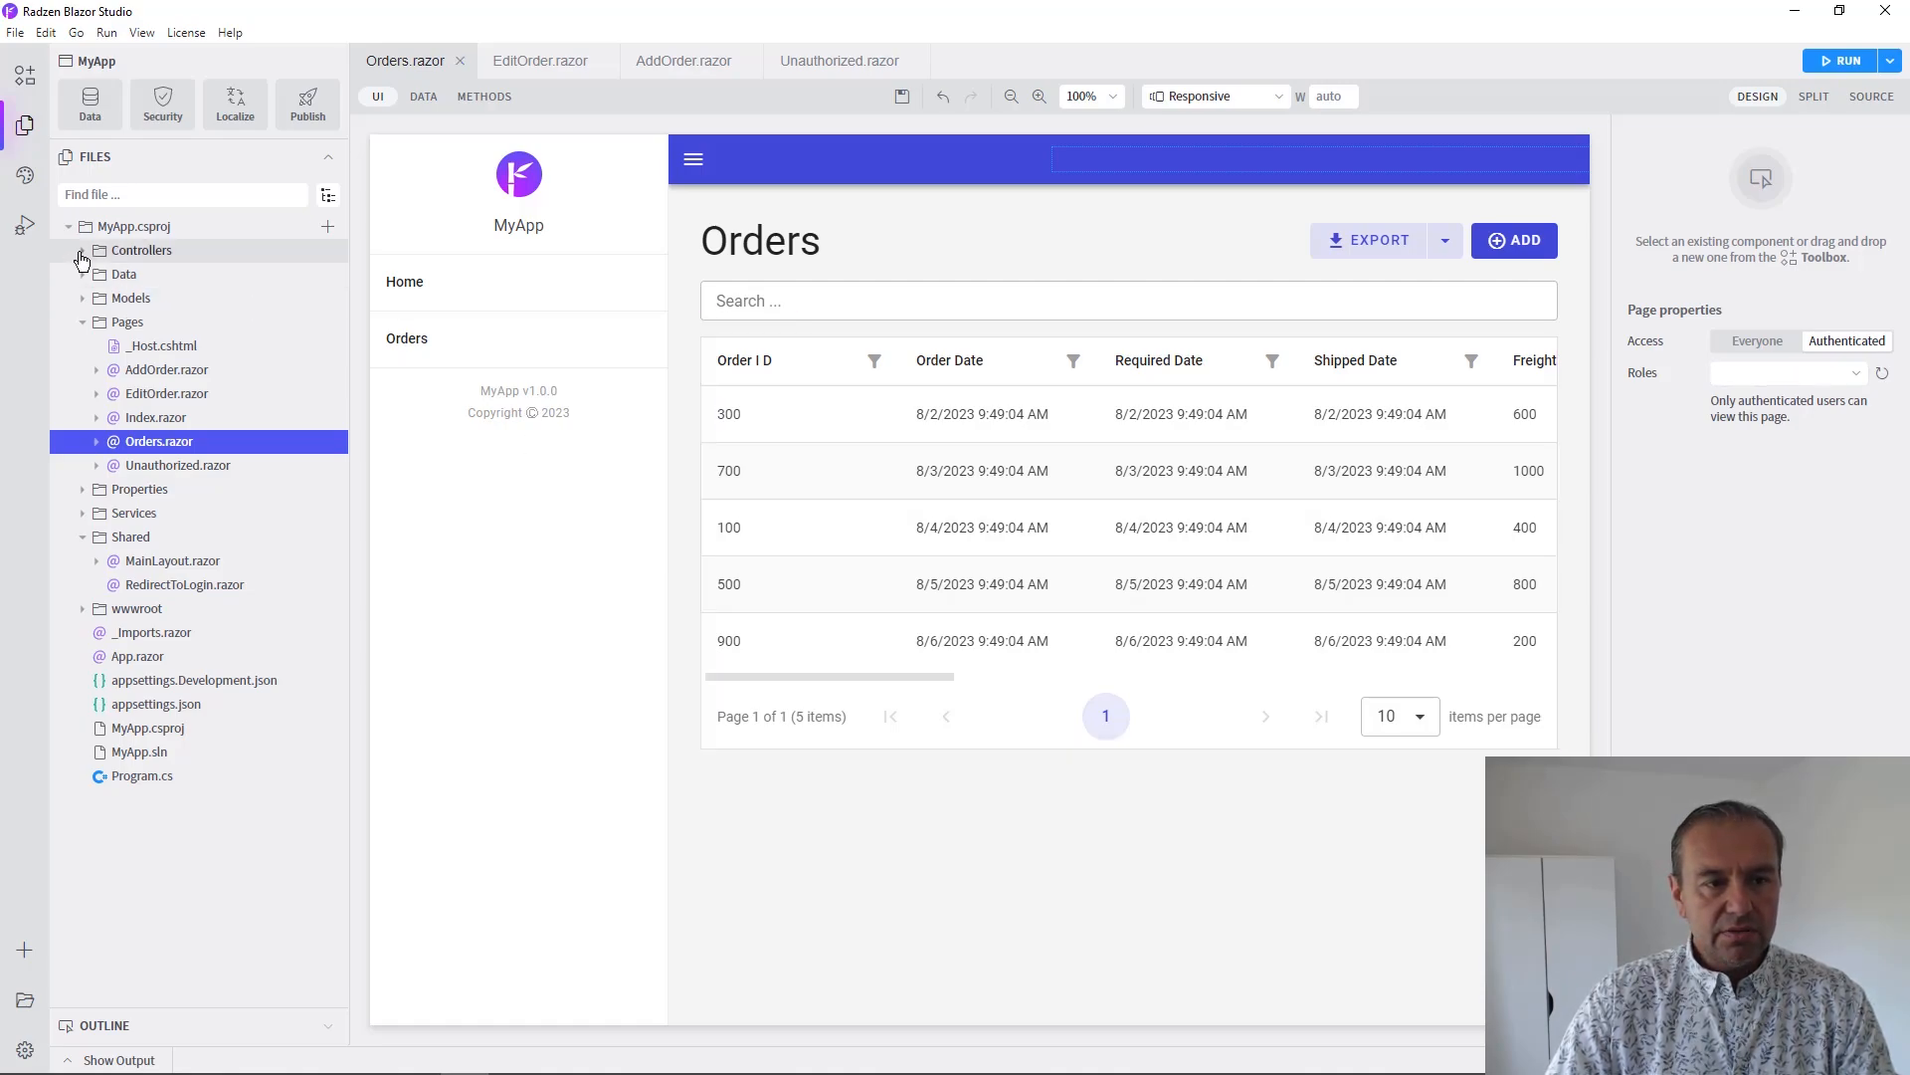
click(82, 249)
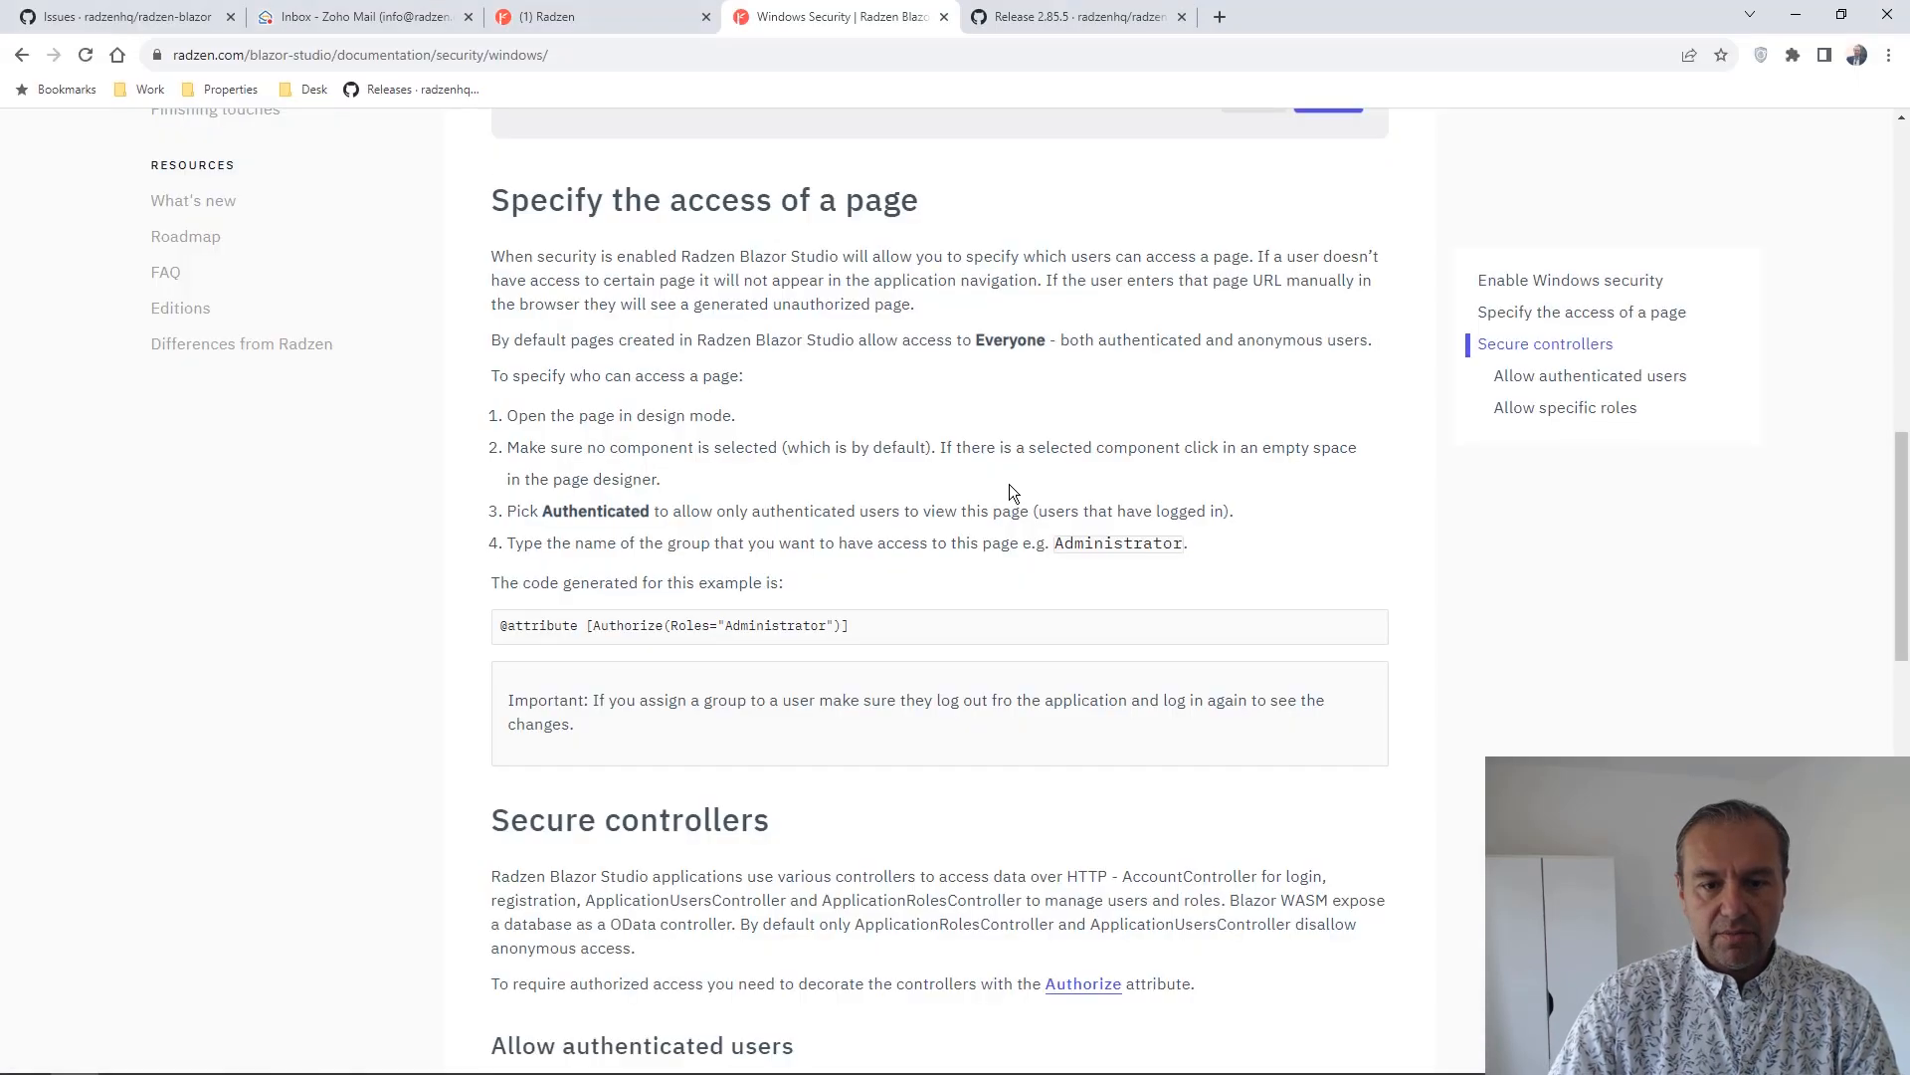
Scroll to Allow specific roles and highlight the Roles="Administrator,Sales" argument
scroll(down, 3)
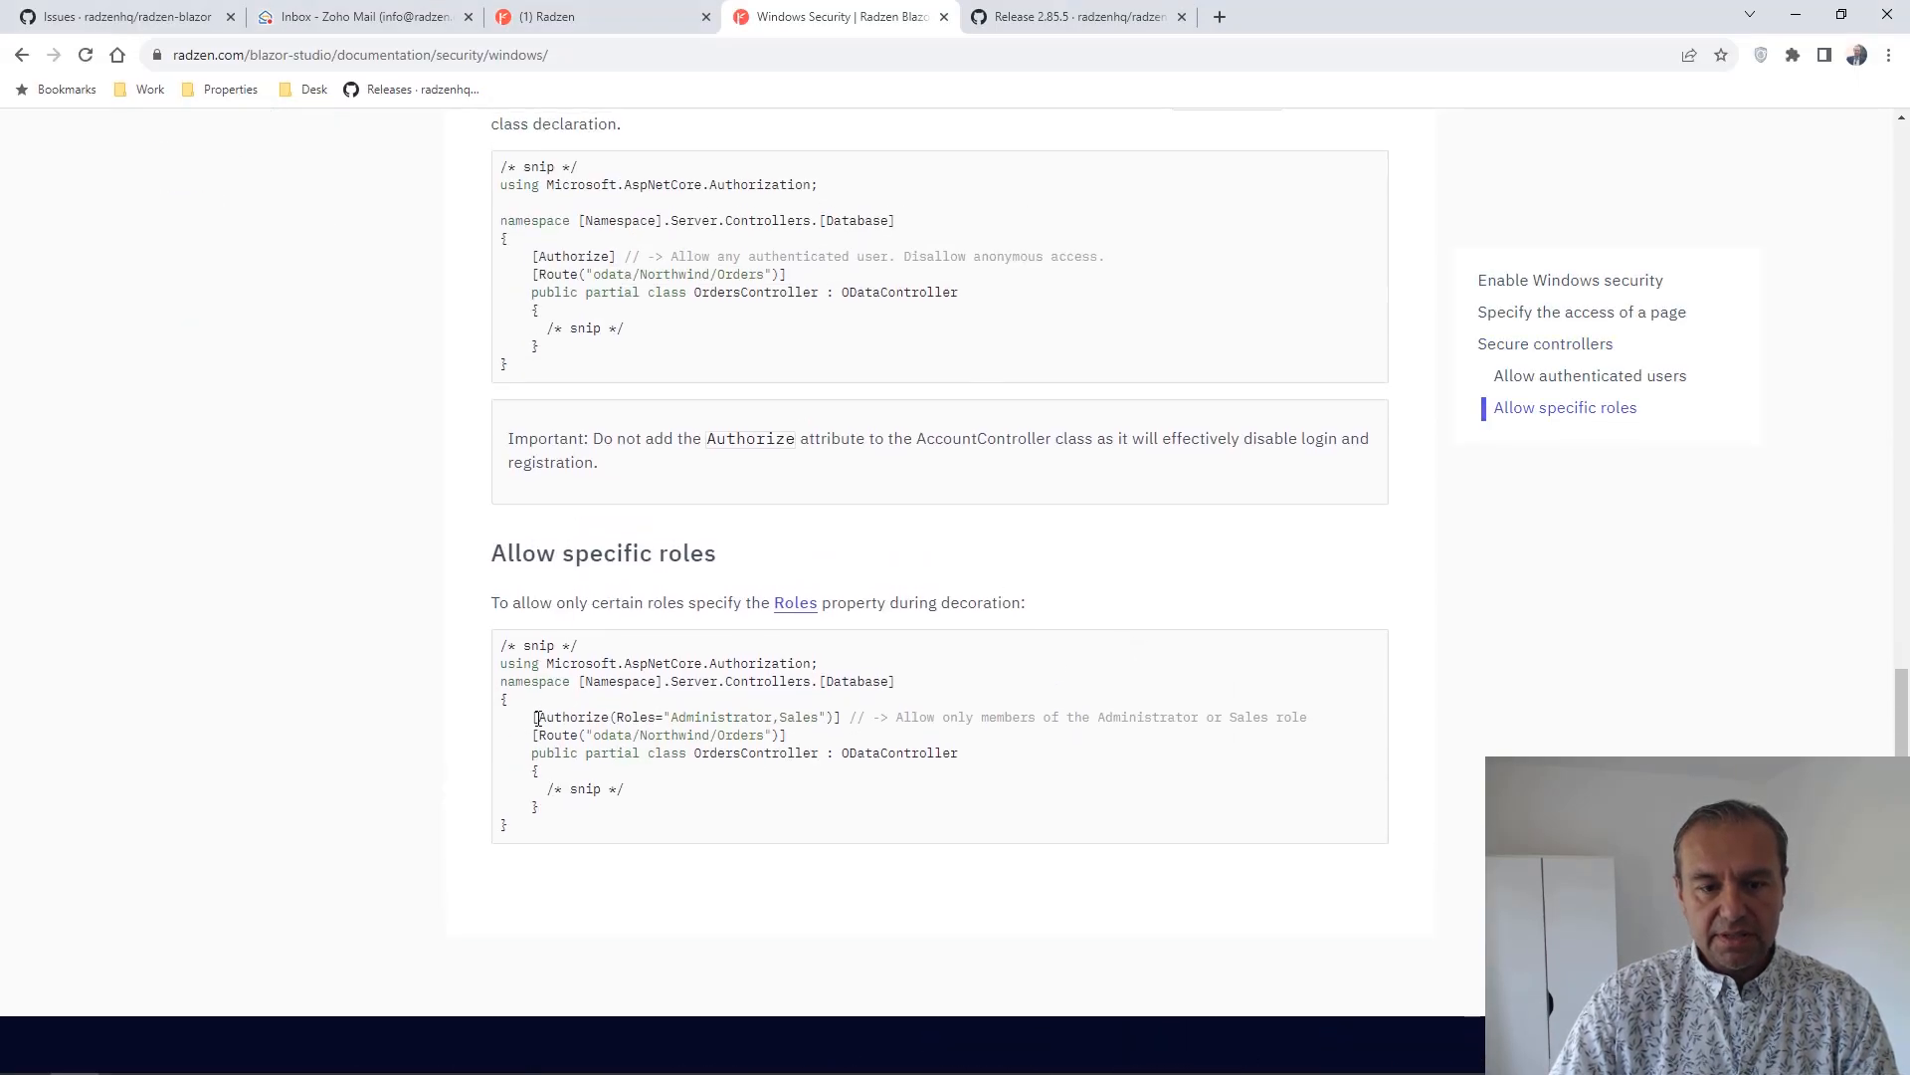
drag(535, 717, 863, 716)
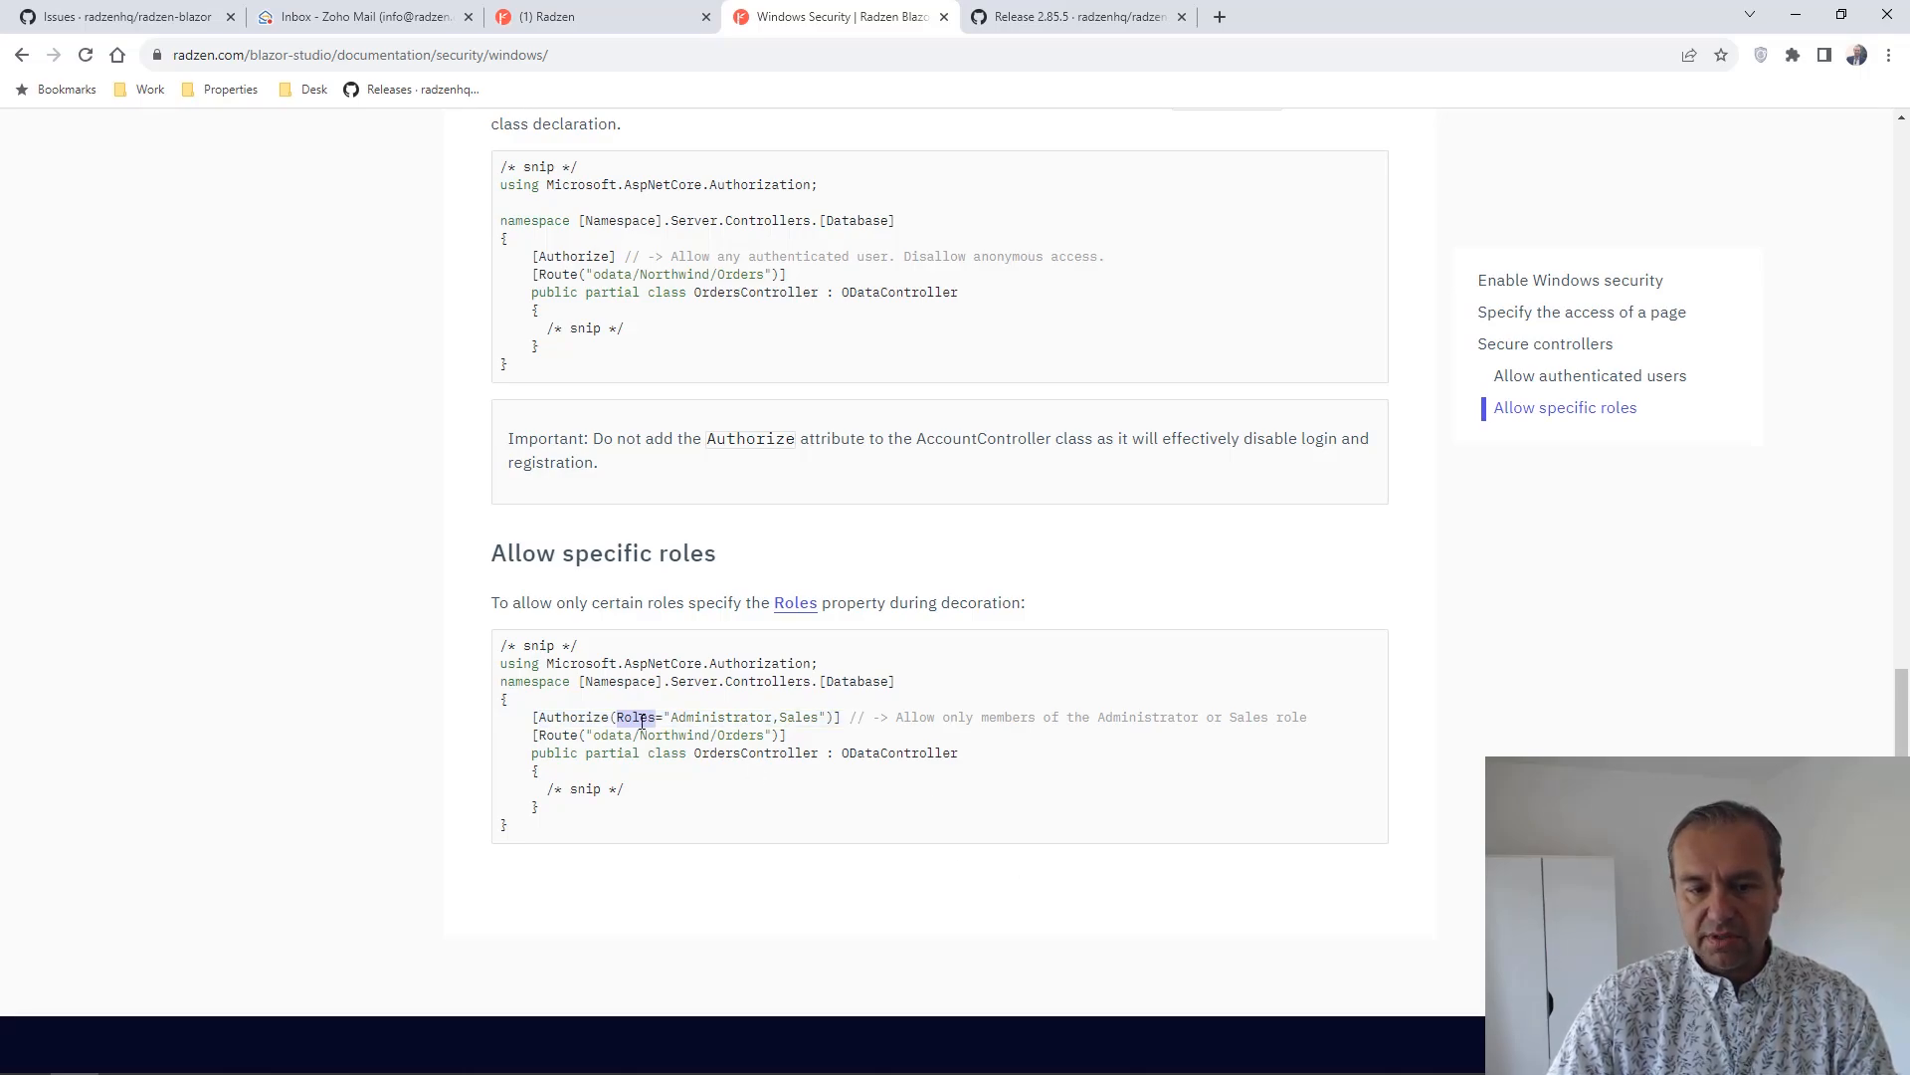
drag(615, 716, 825, 717)
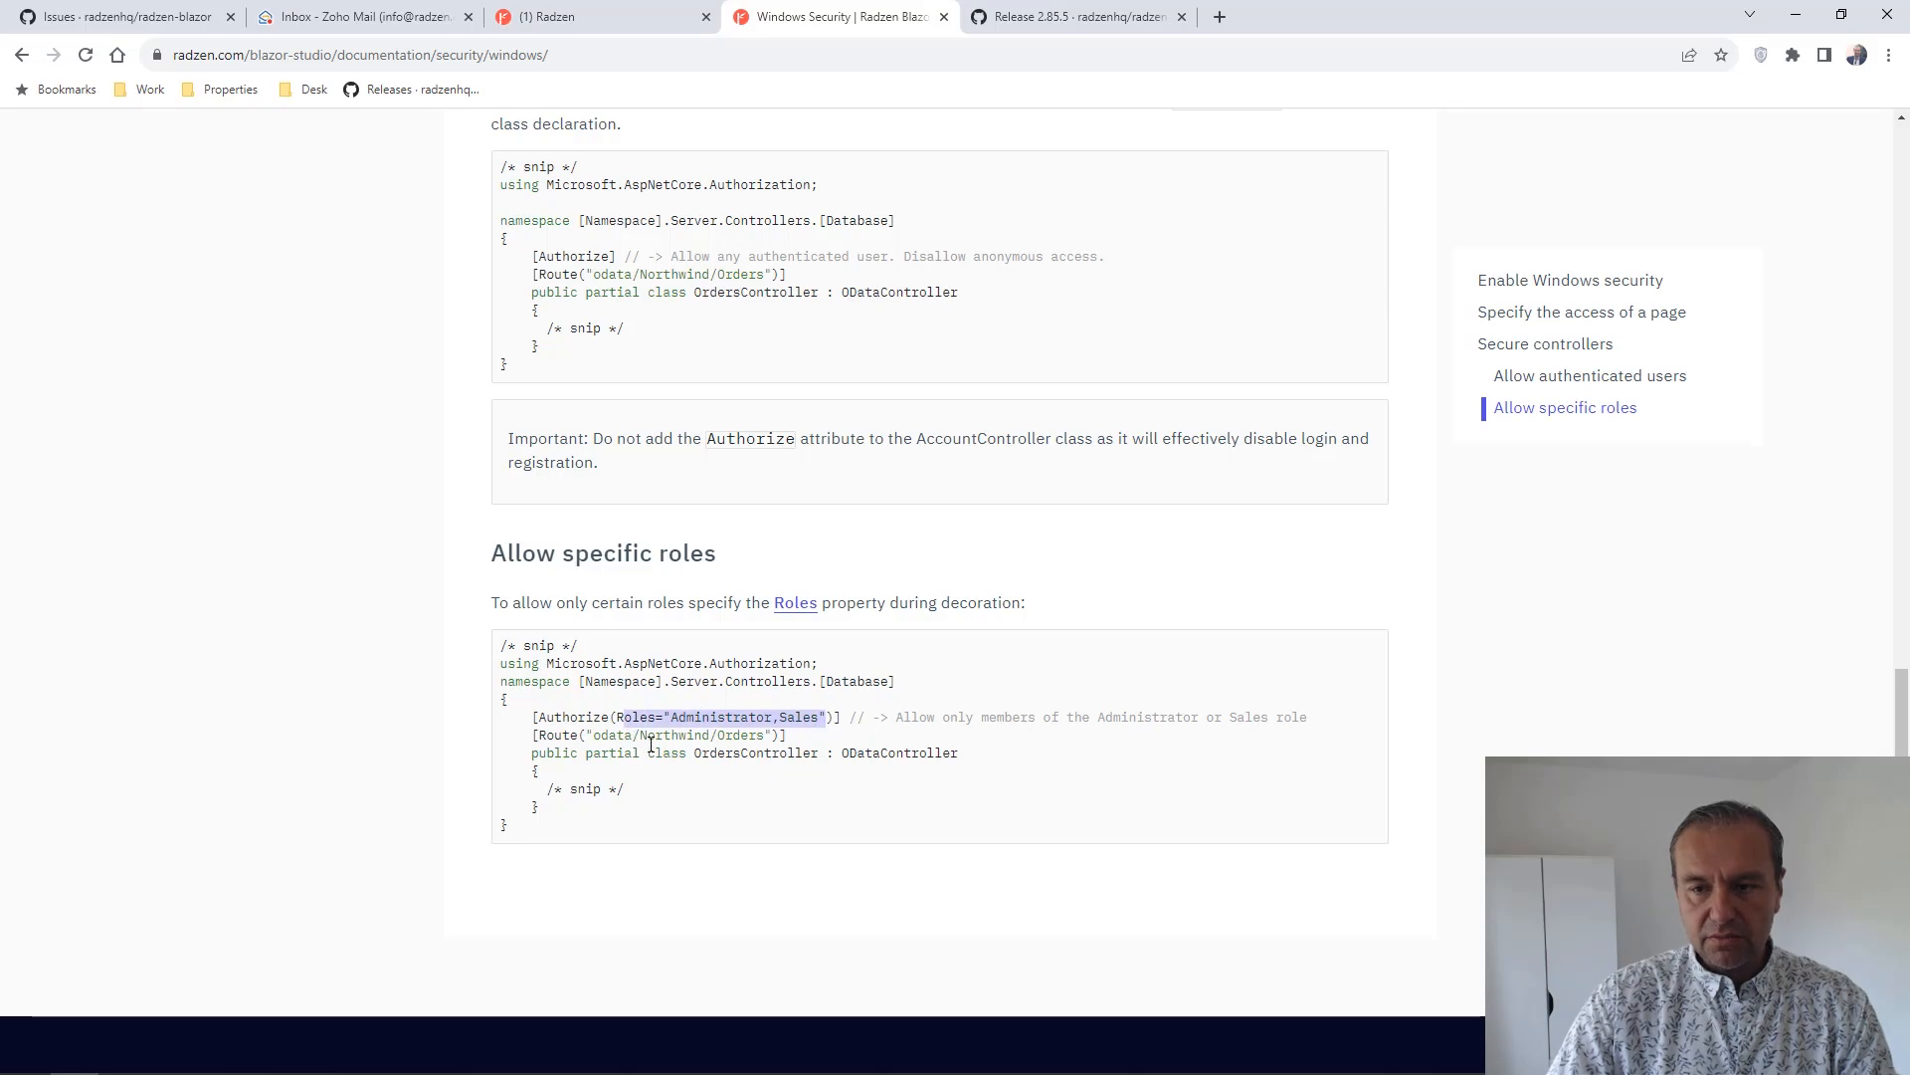
mouse_move(1237, 965)
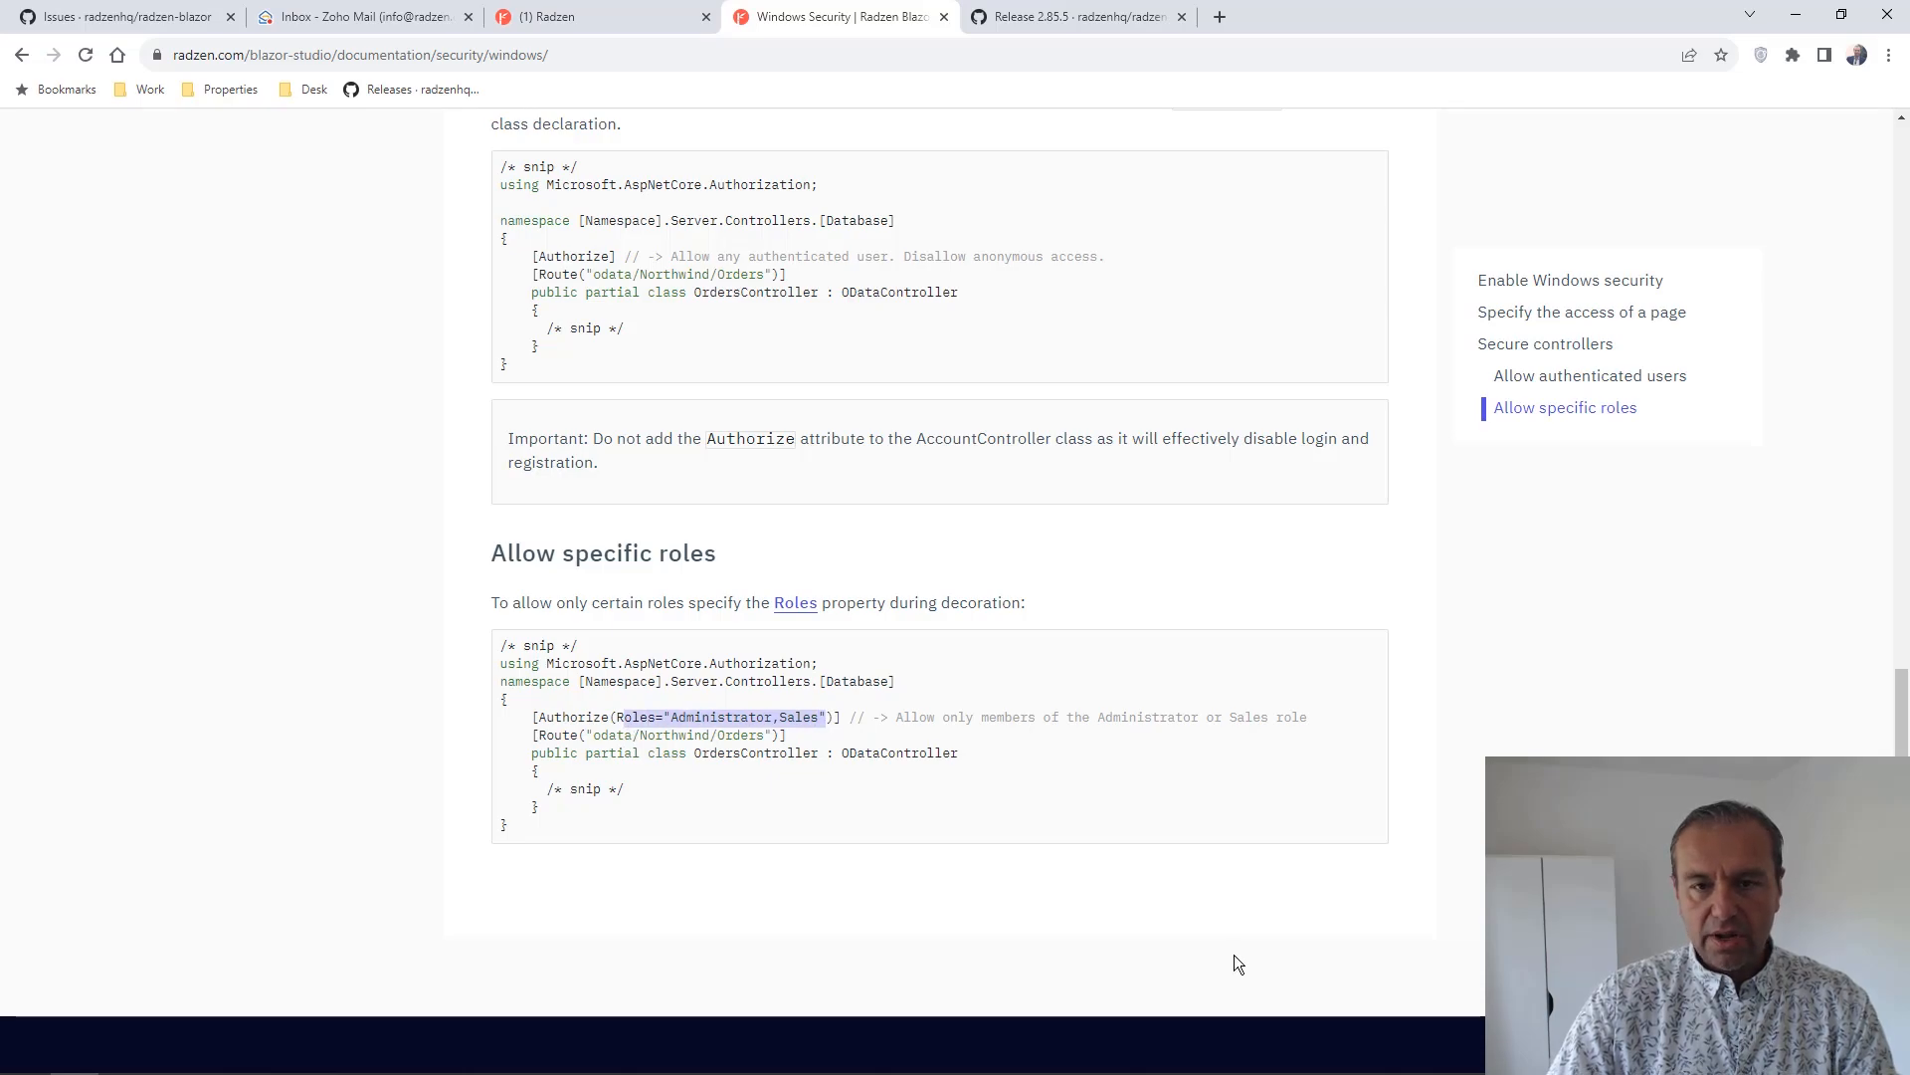